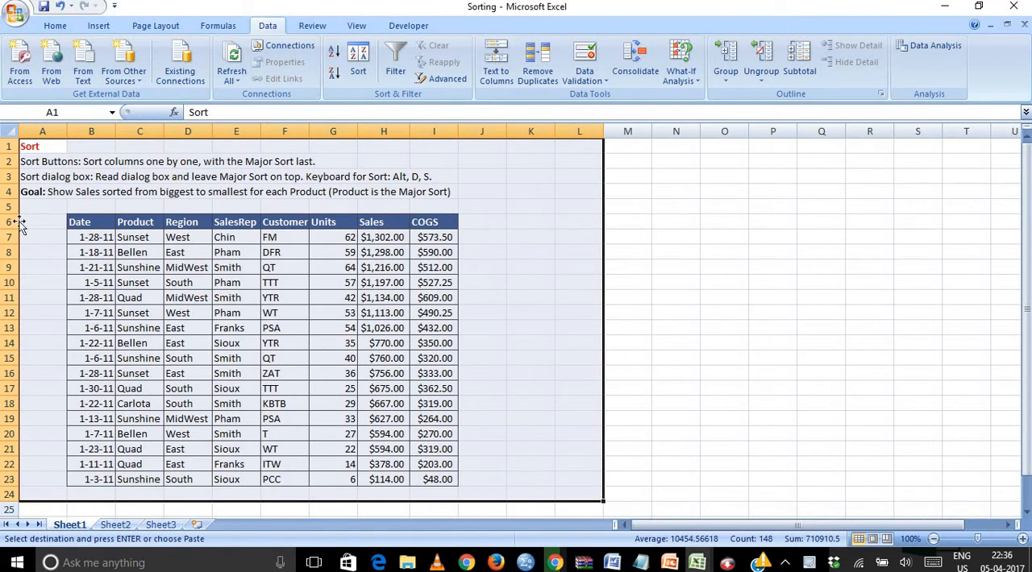
mouse_move(71, 216)
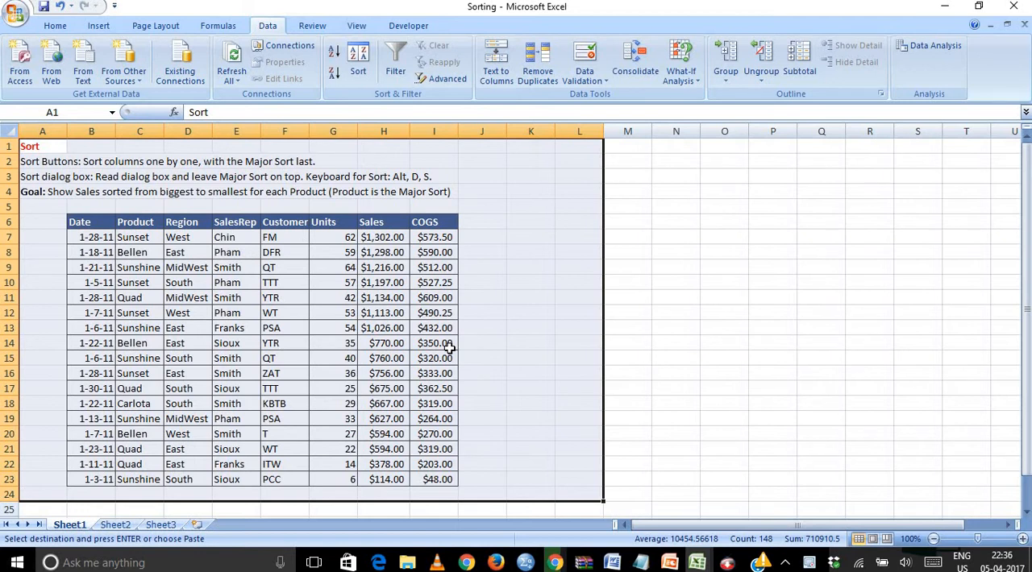
mouse_move(58, 214)
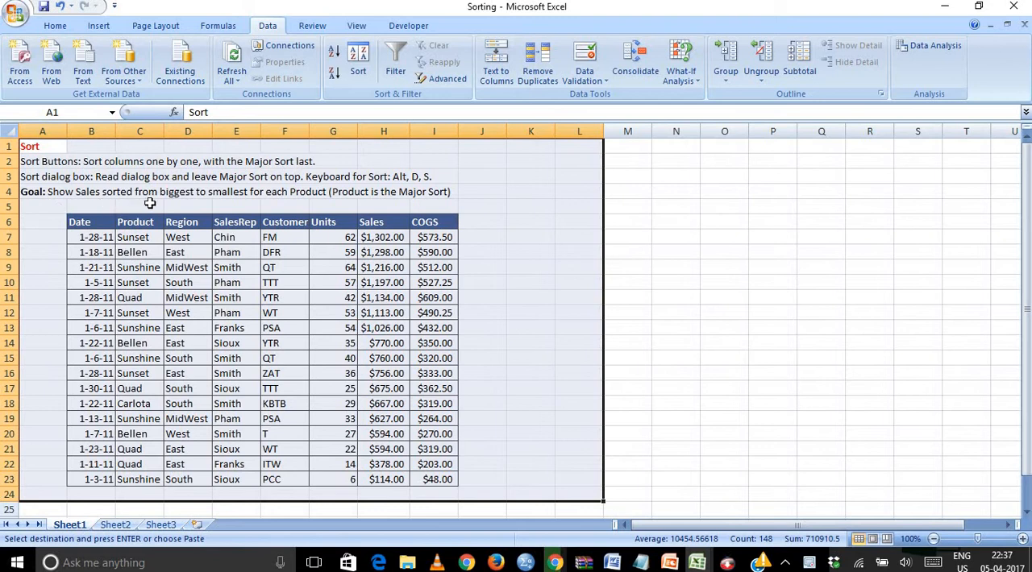
mouse_move(313, 255)
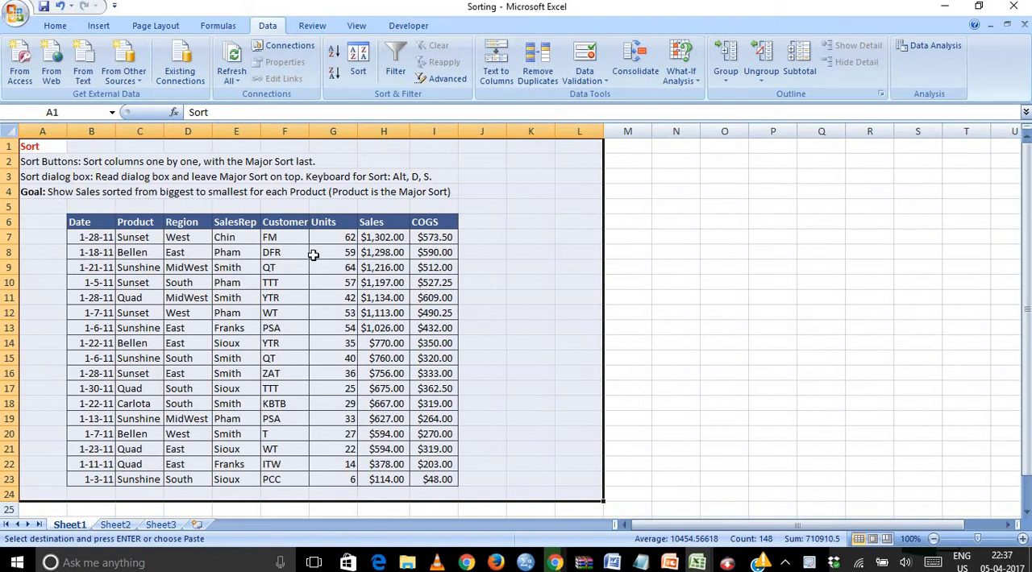
mouse_move(384, 313)
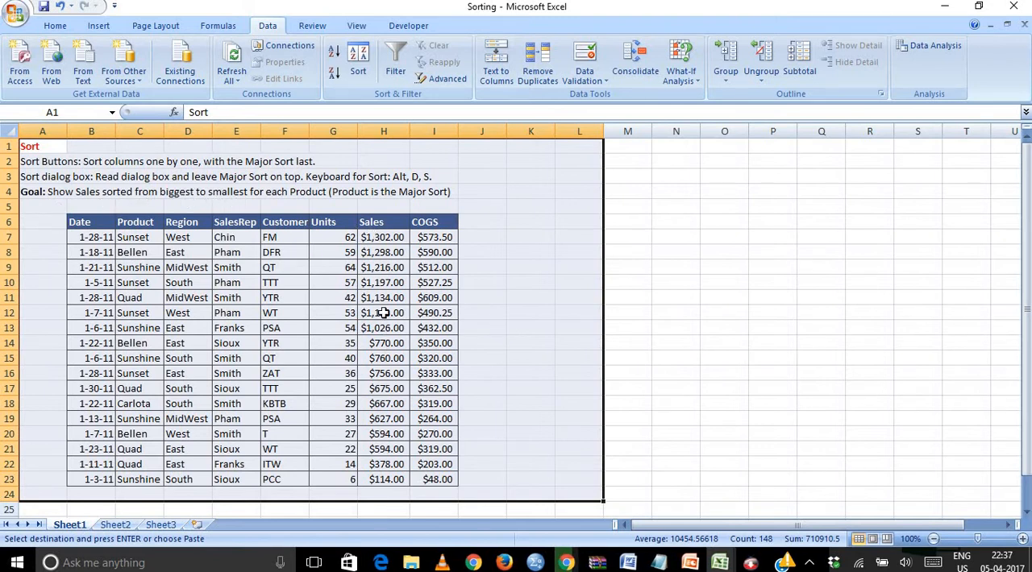
Sort the sales table by Product A to Z from a cell in the Product column
click(383, 312)
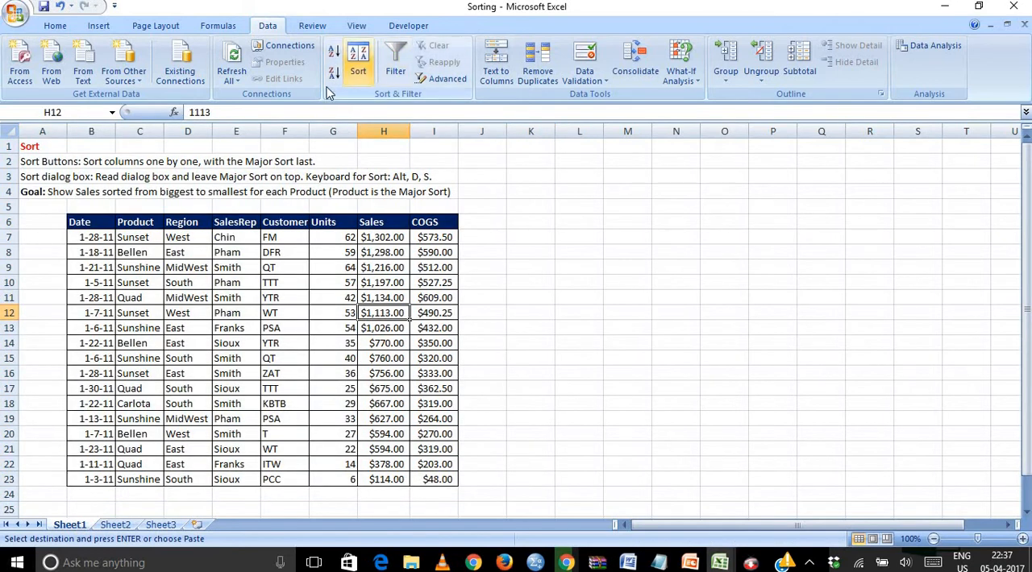
mouse_move(358, 66)
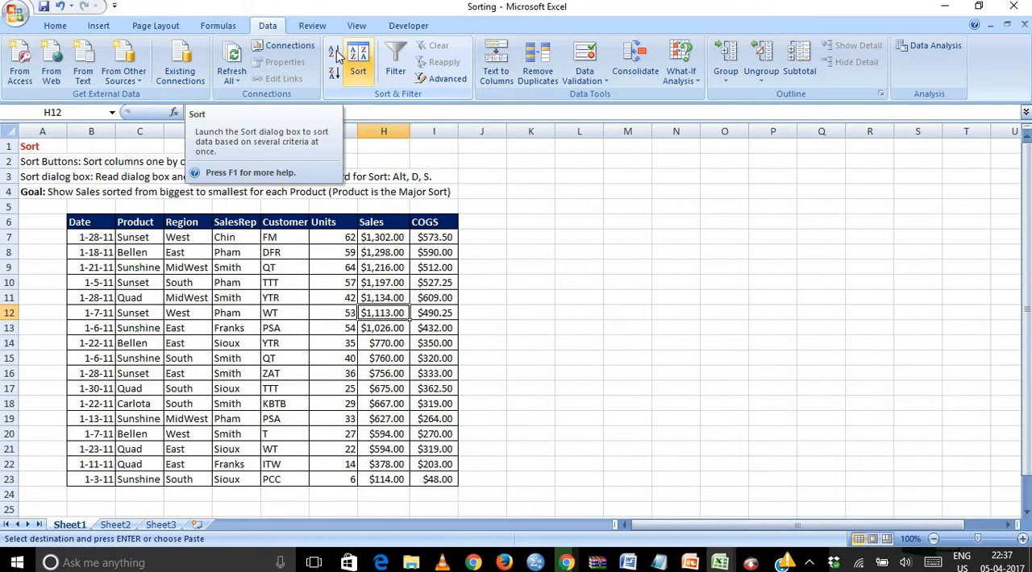
mouse_move(332, 71)
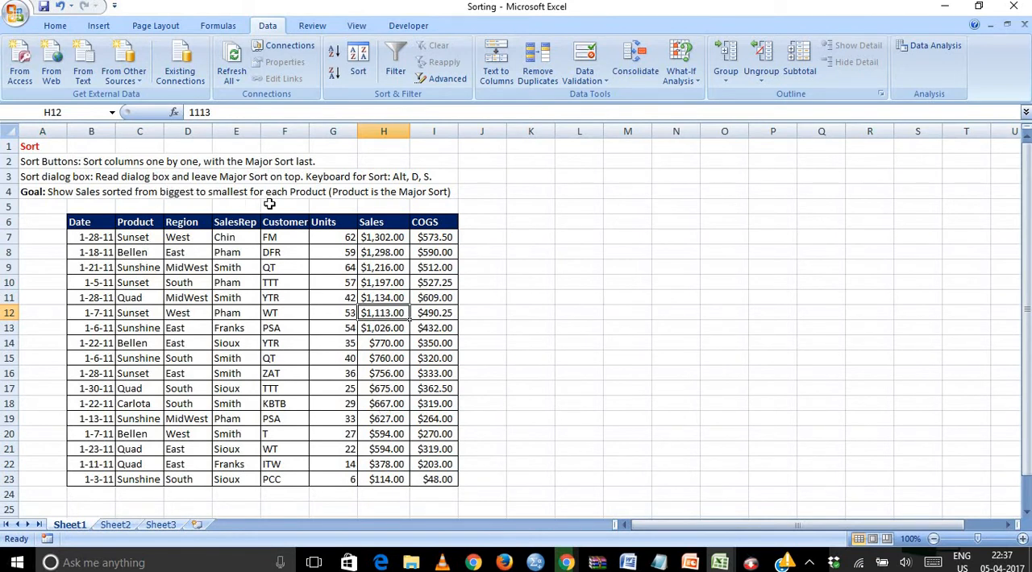
mouse_move(290, 203)
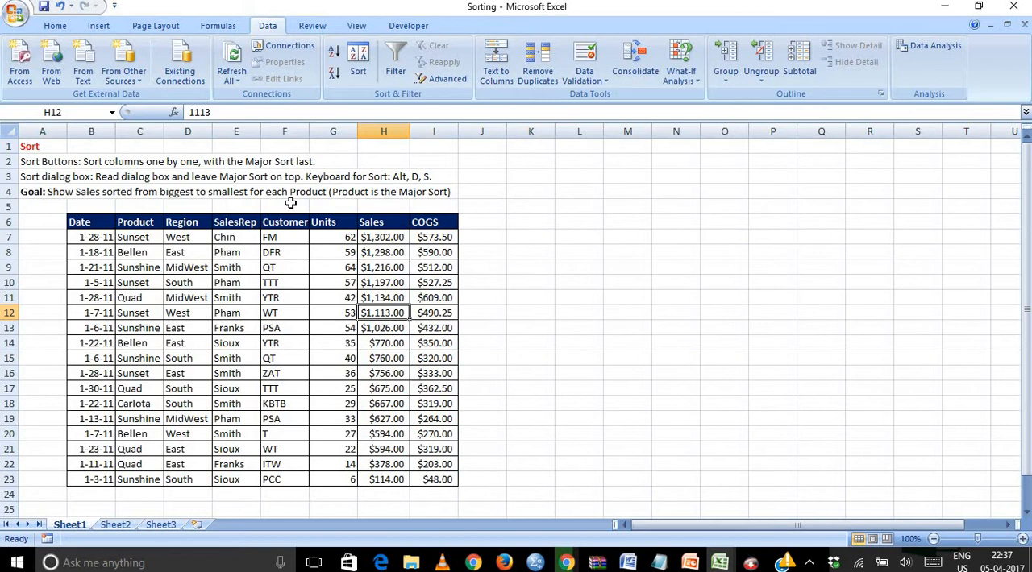
mouse_move(155, 309)
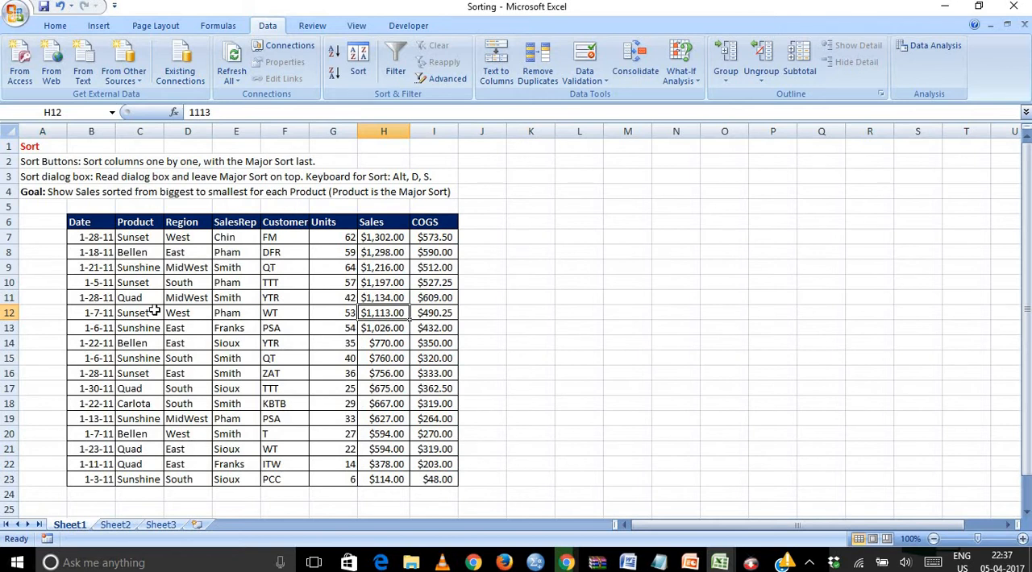
click(138, 313)
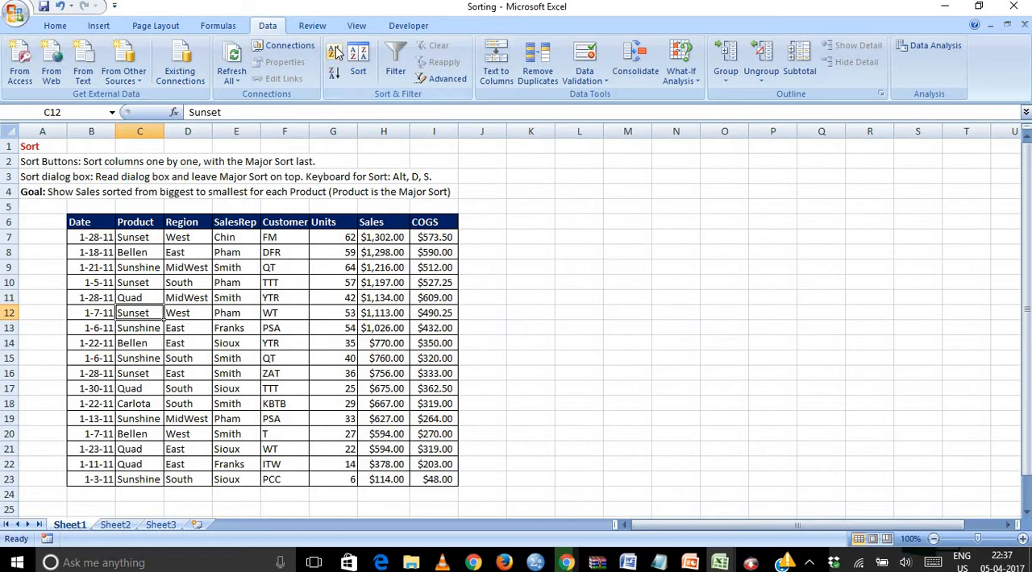
click(332, 52)
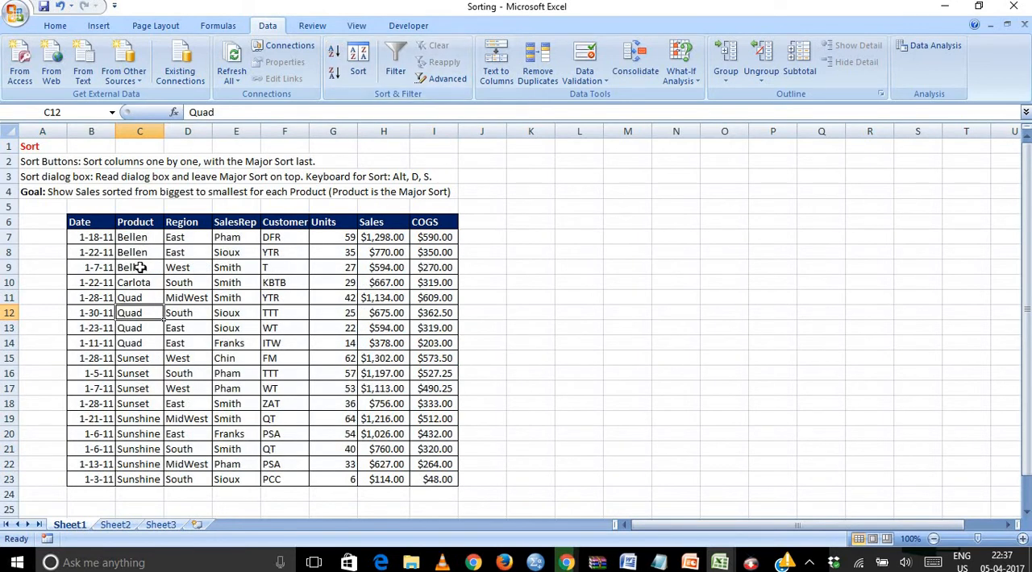
mouse_move(144, 290)
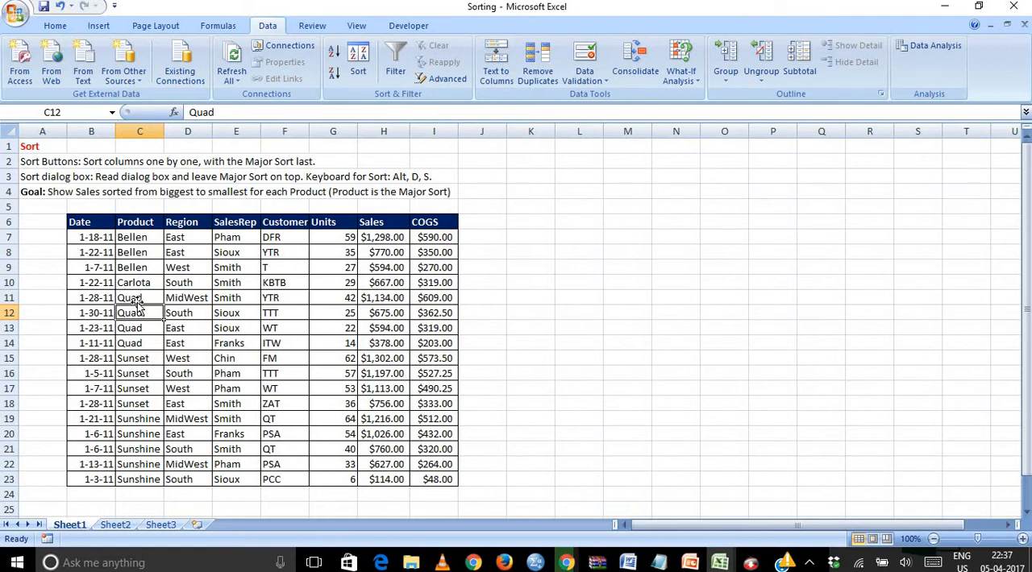
mouse_move(158, 349)
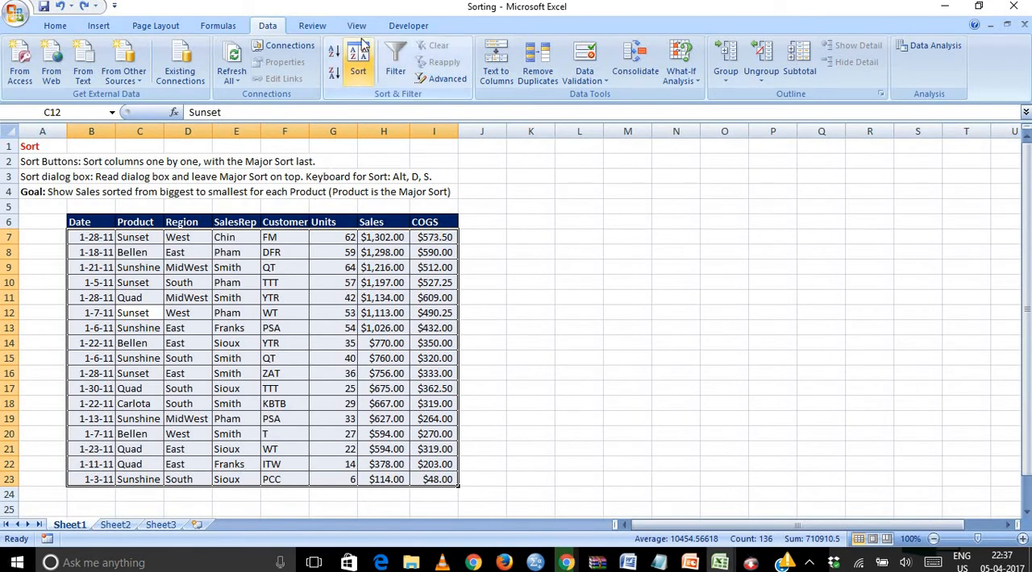
In the Sort dialog add a second level with Product as the Then by column, A to Z
click(358, 61)
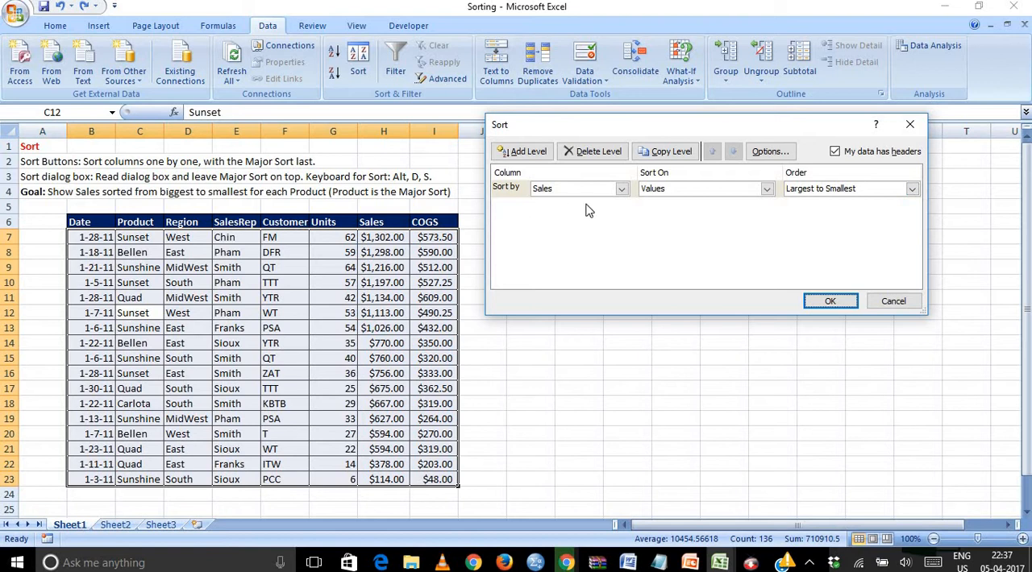
mouse_move(577, 203)
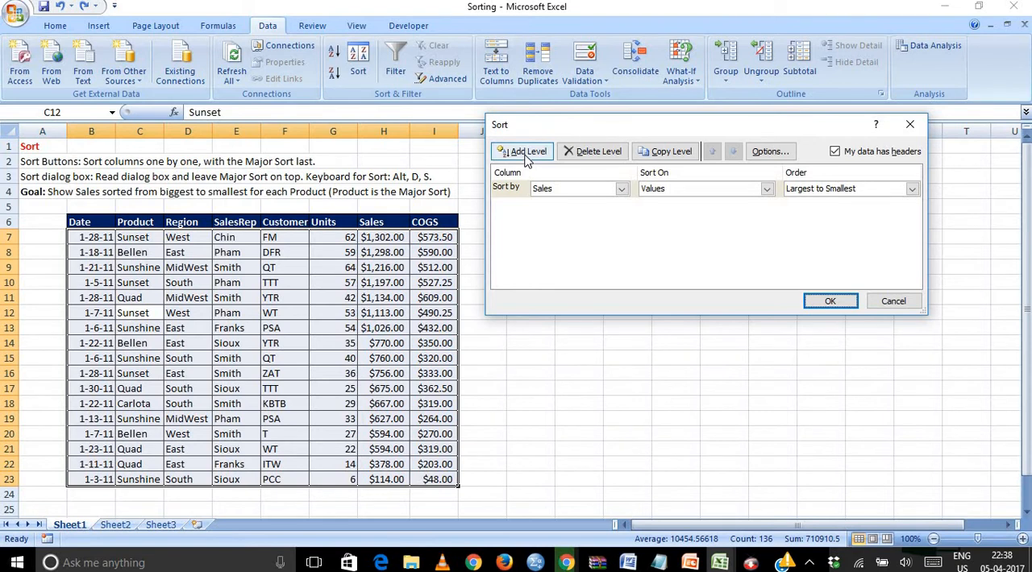
click(522, 152)
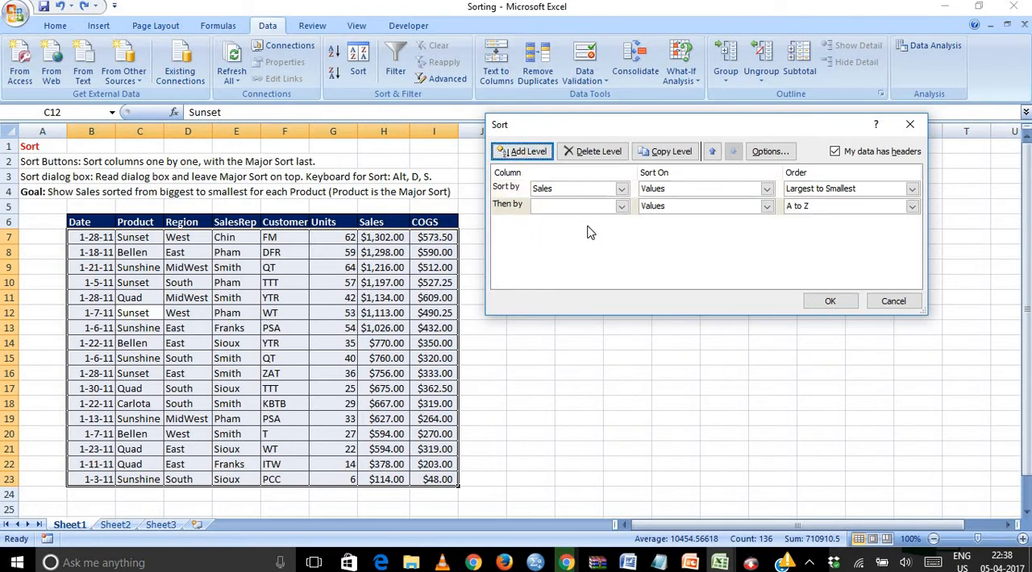
mouse_move(151, 342)
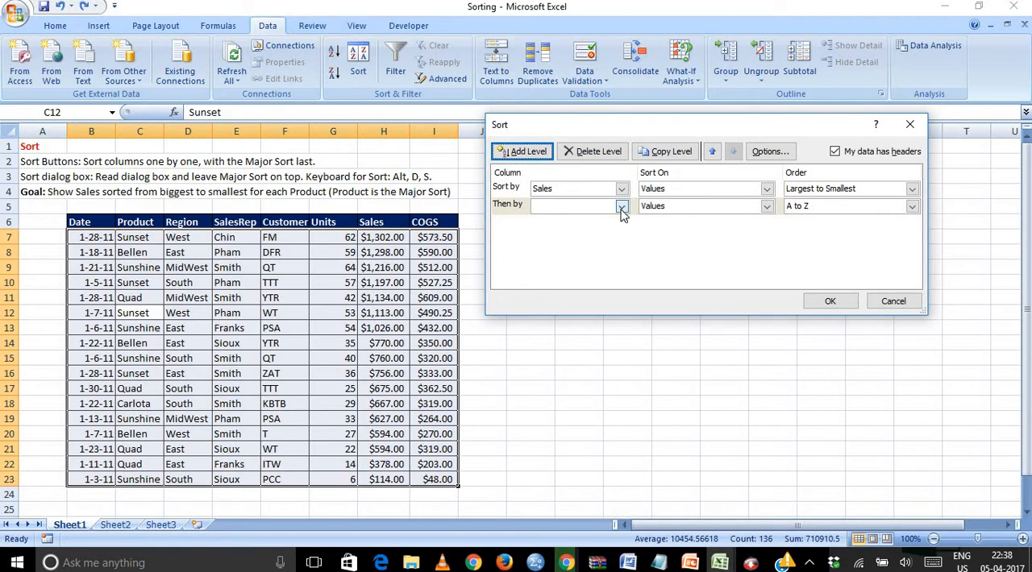
click(620, 206)
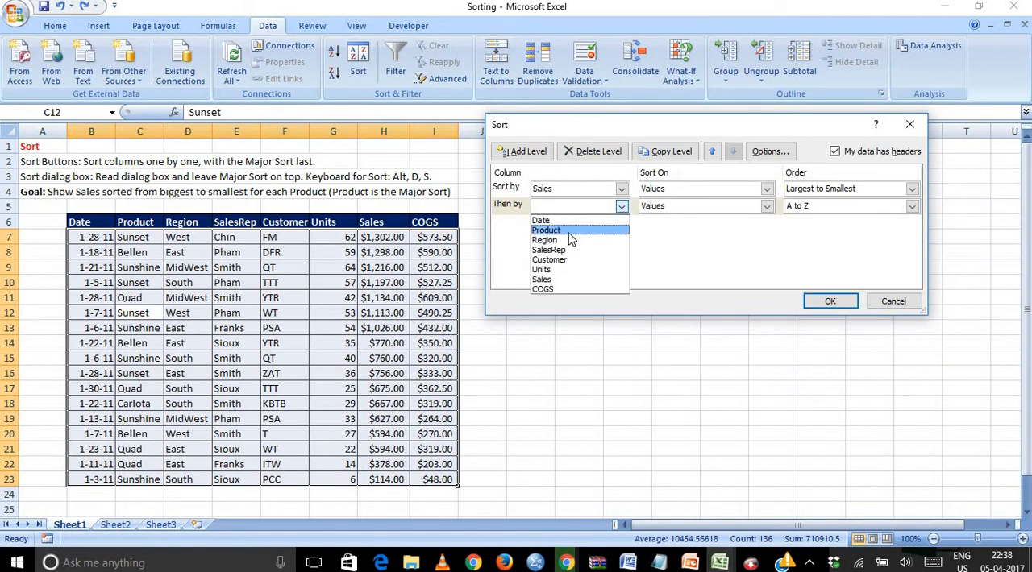
click(545, 229)
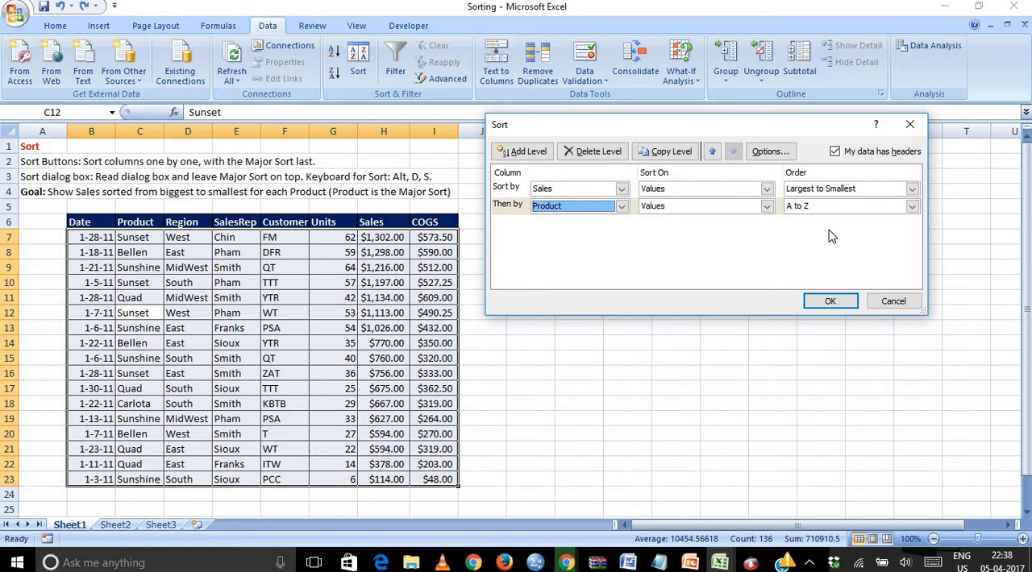
mouse_move(819, 252)
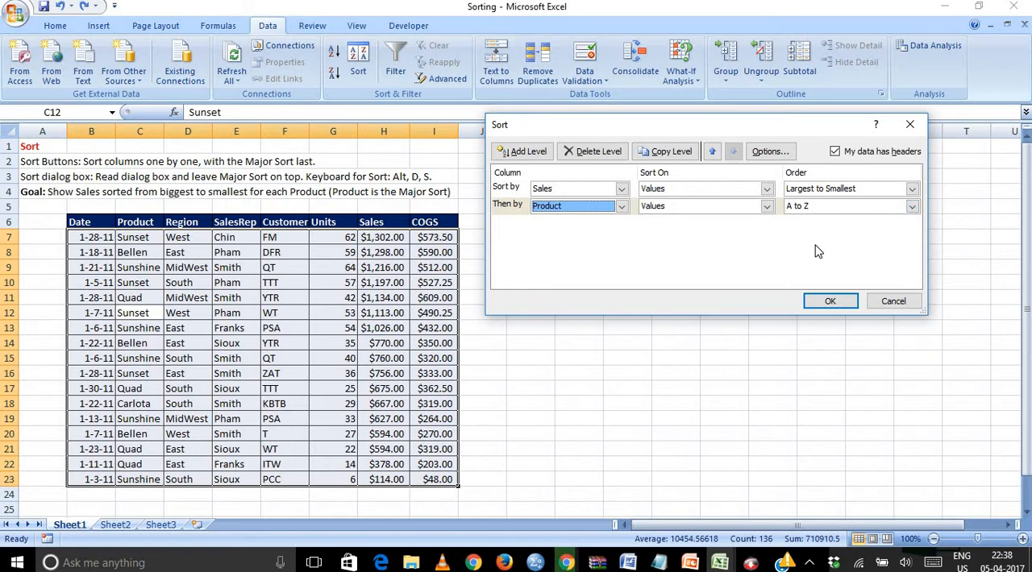
click(829, 300)
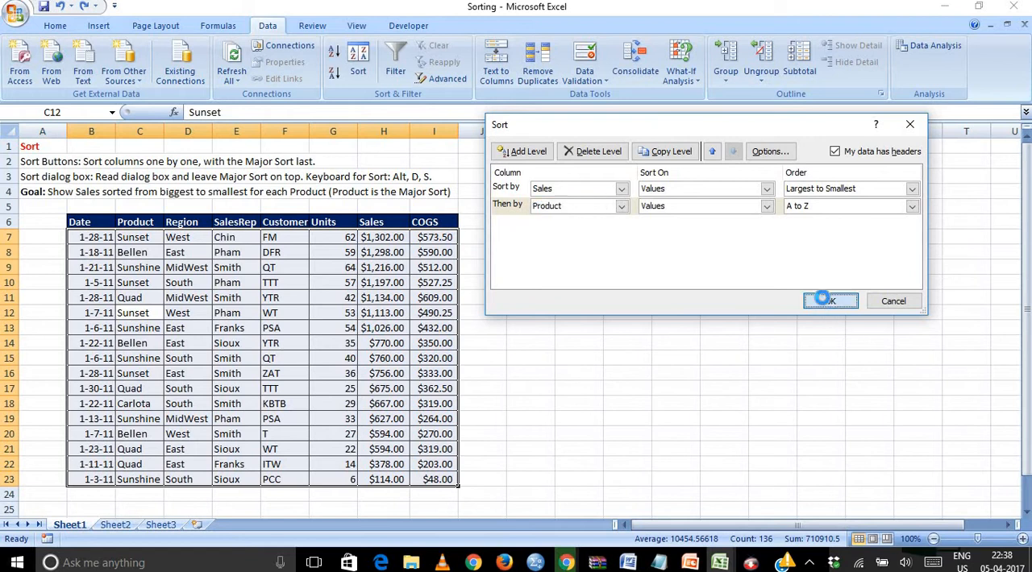
Apply the Sales-then-Product sort so the table runs from largest to smallest Sales
click(831, 300)
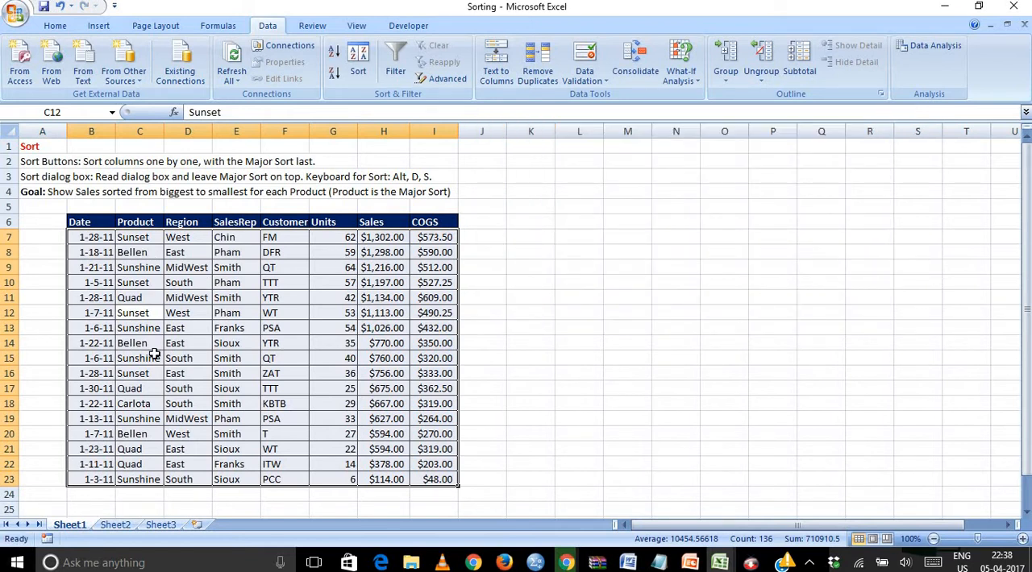
mouse_move(156, 329)
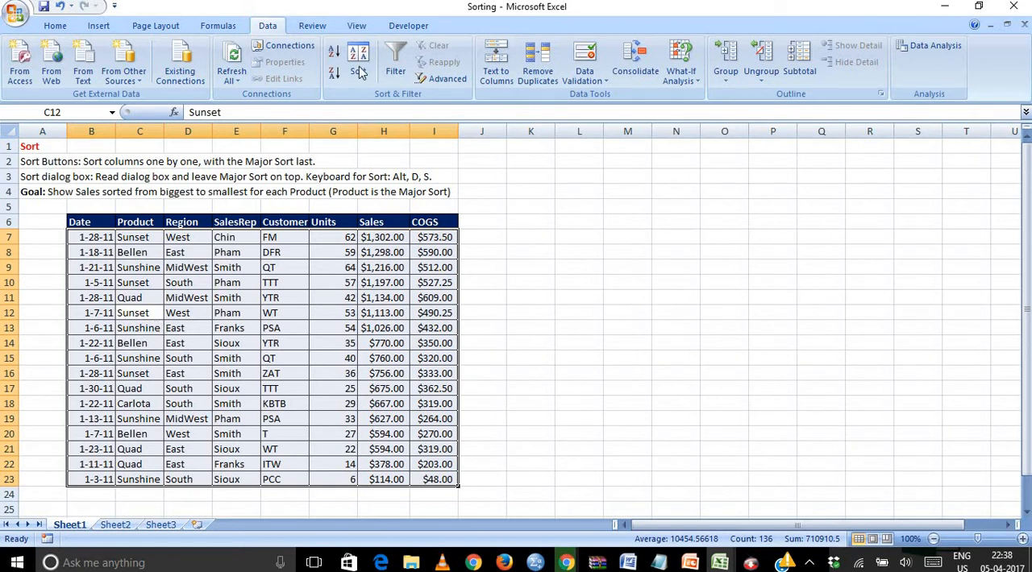
Make Product the main sort level ordered A to Z in the Sort dialog
click(358, 61)
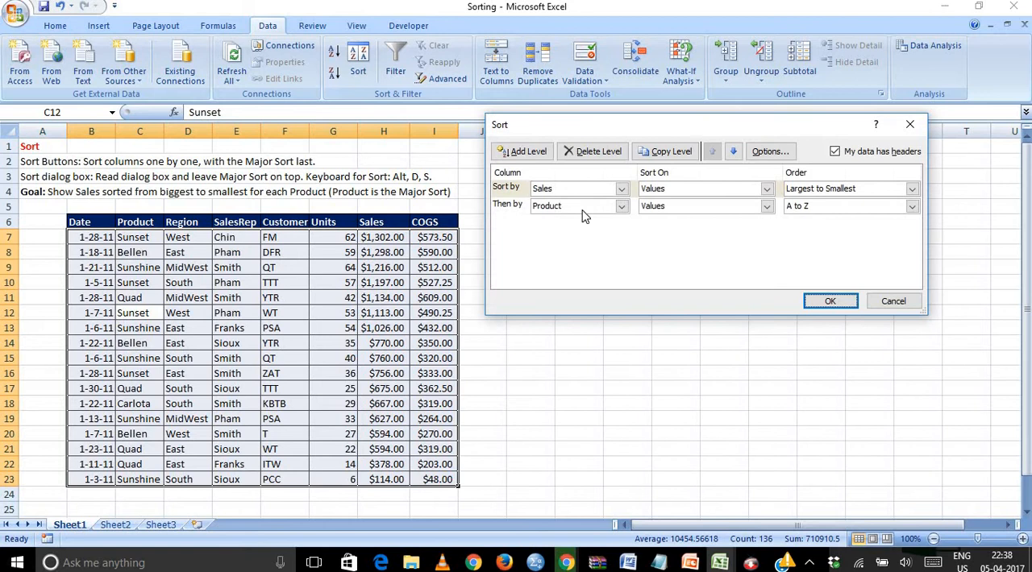
mouse_move(631, 197)
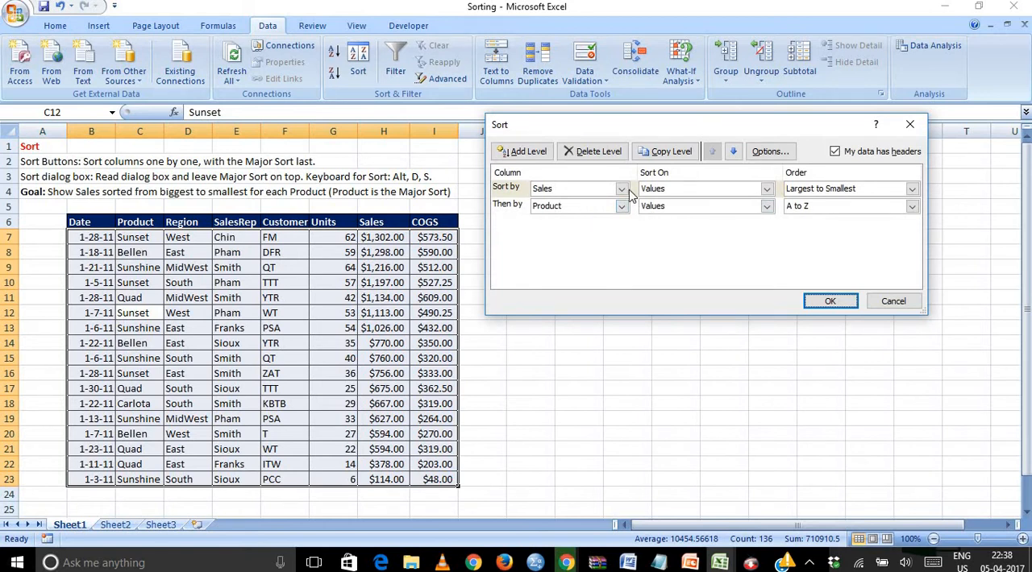
click(620, 188)
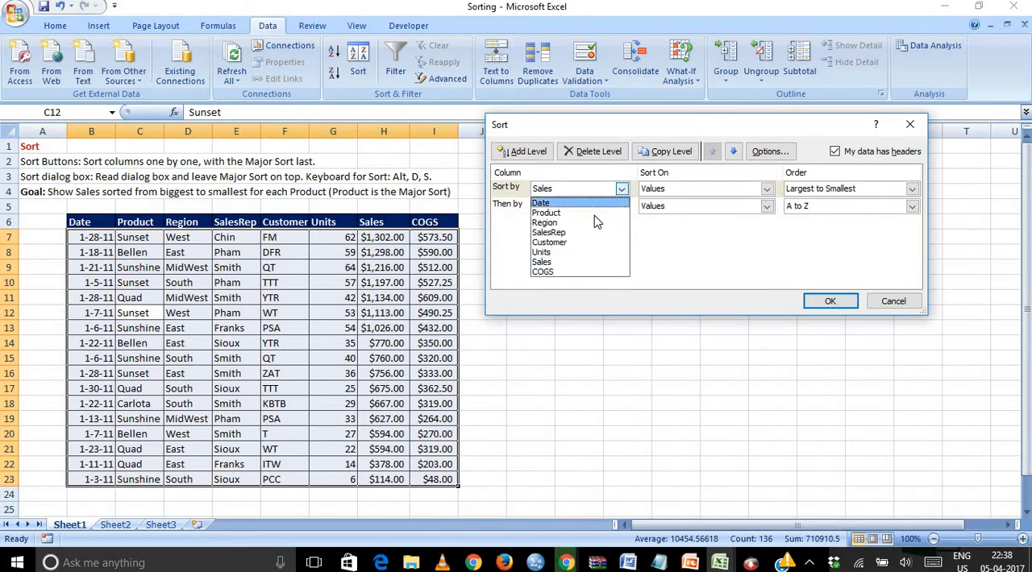
click(544, 213)
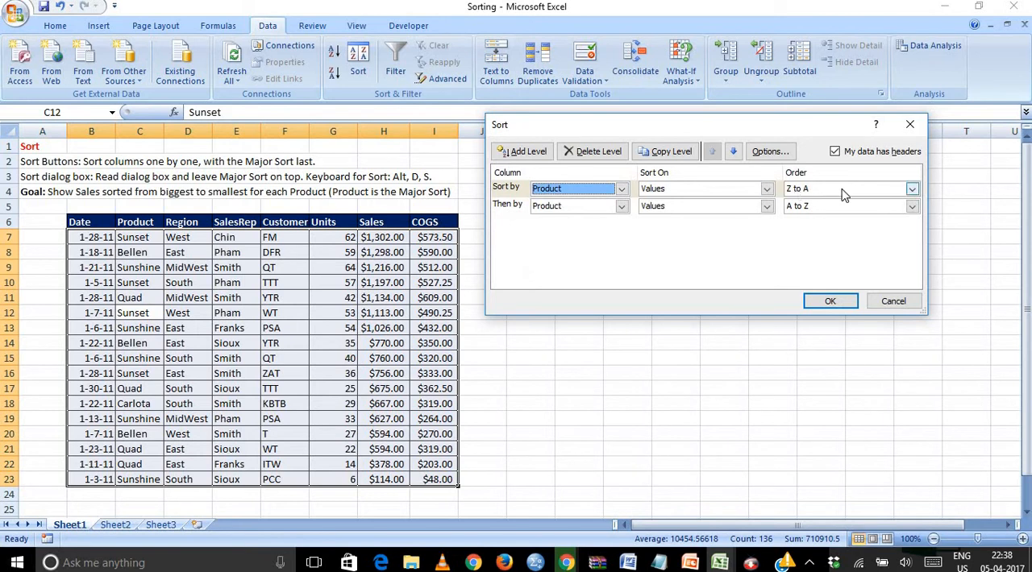
click(913, 187)
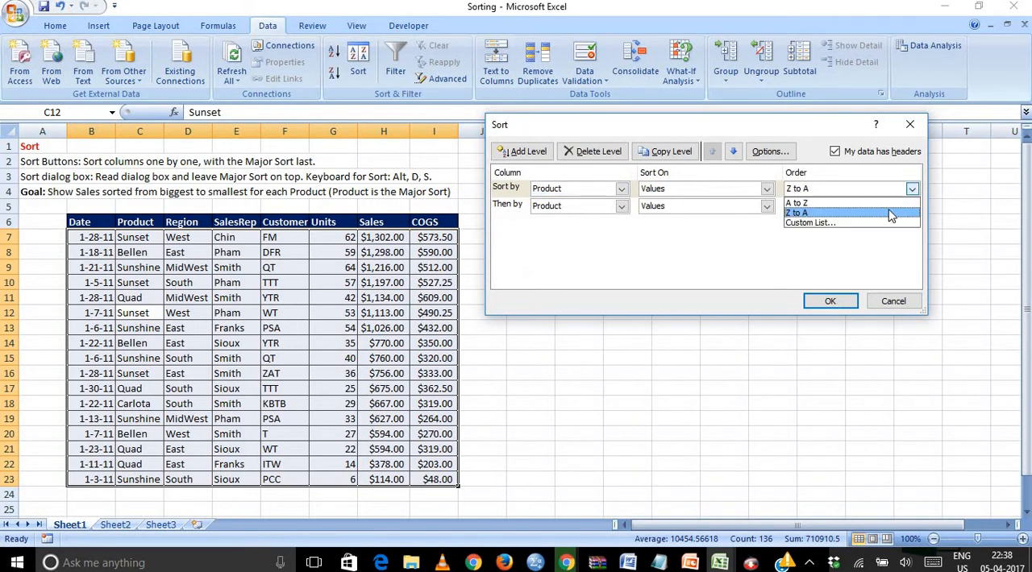
click(797, 201)
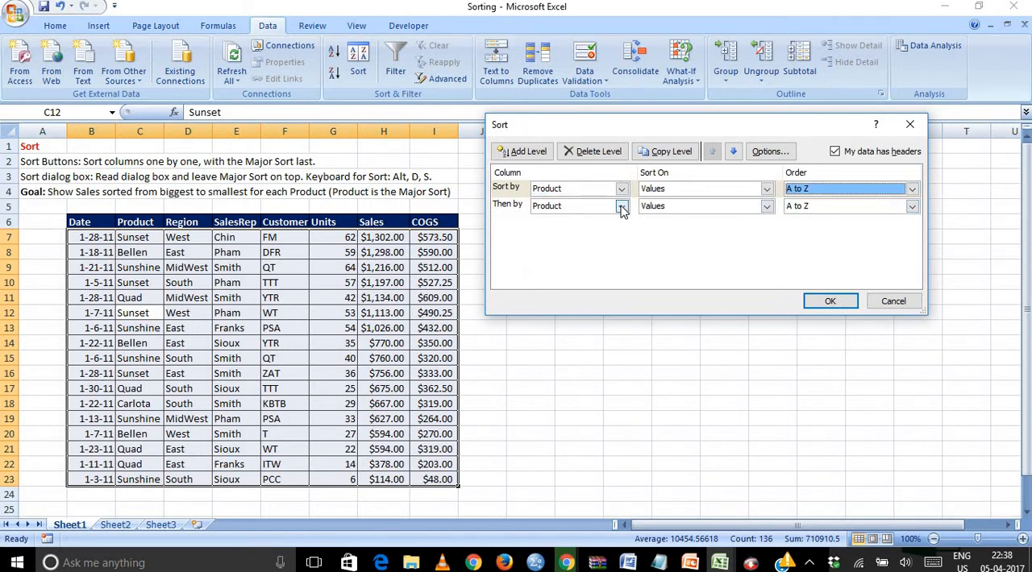
Set Sales largest to smallest as the second level and apply the Product-then-Sales sort
click(621, 207)
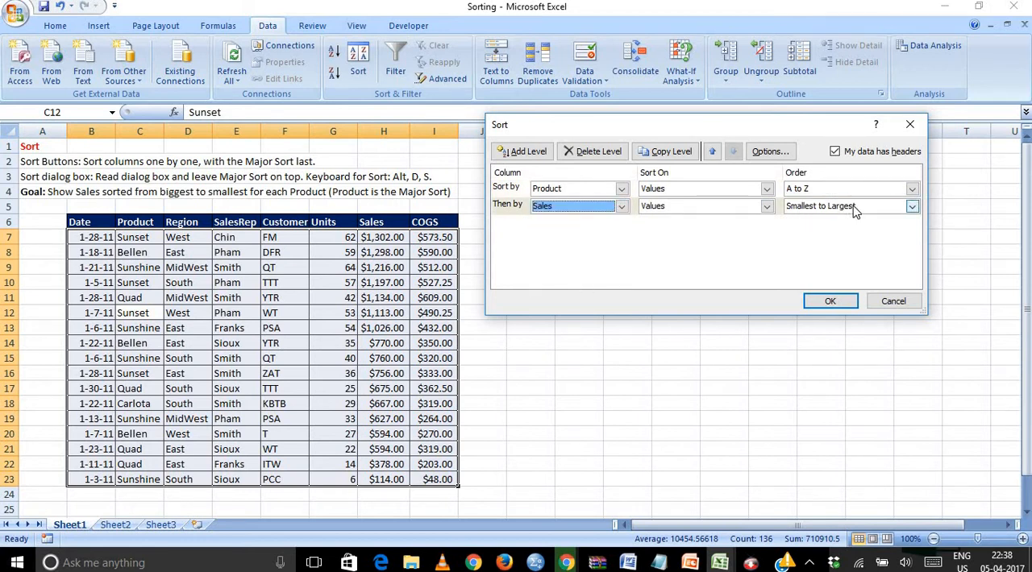
click(910, 206)
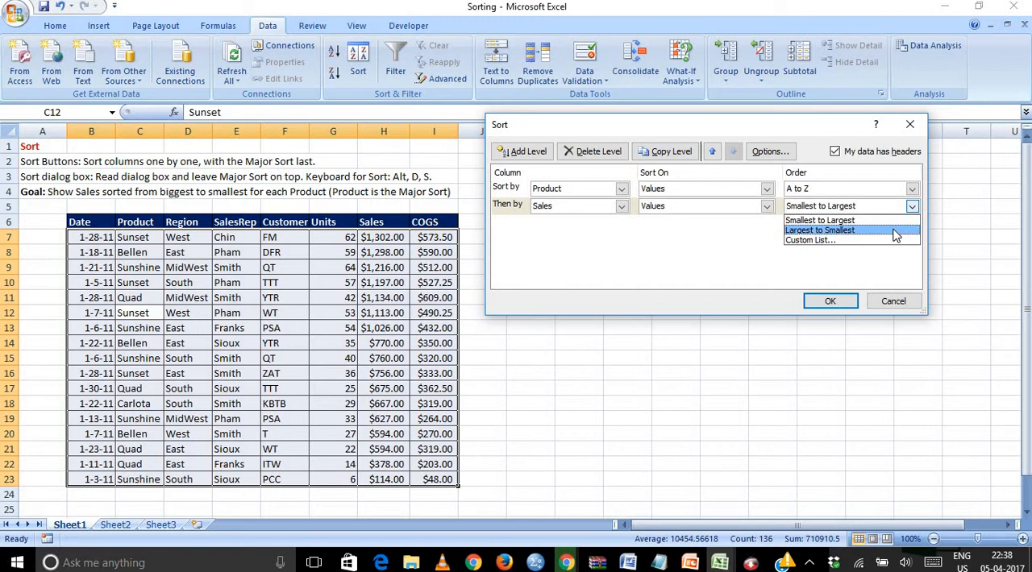
click(818, 229)
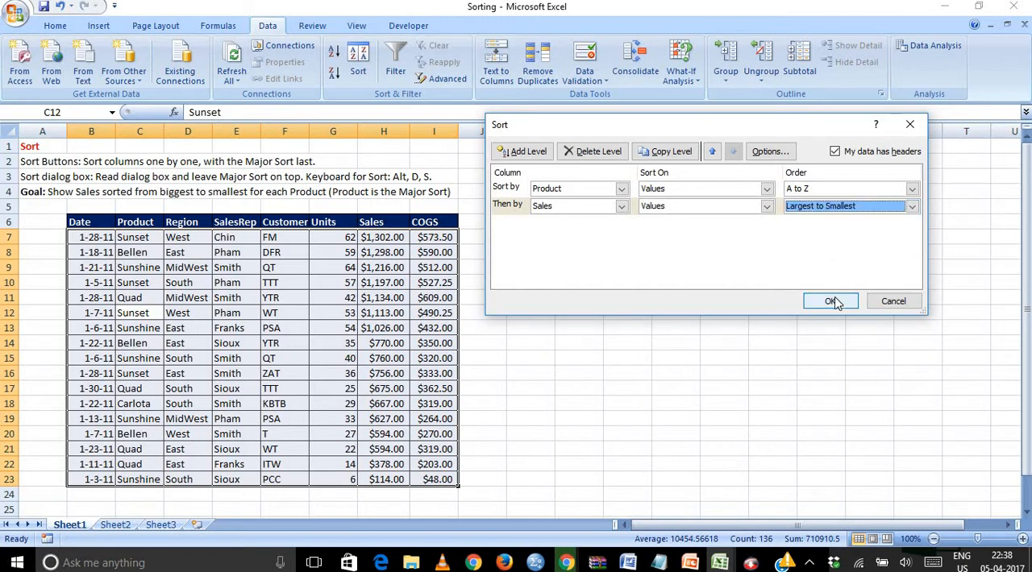
click(830, 300)
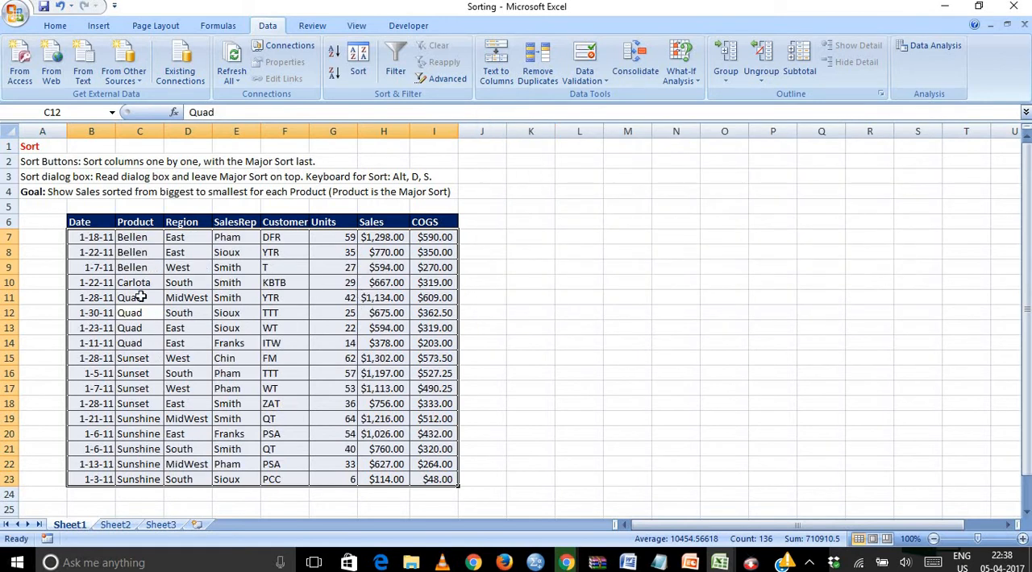
mouse_move(385, 280)
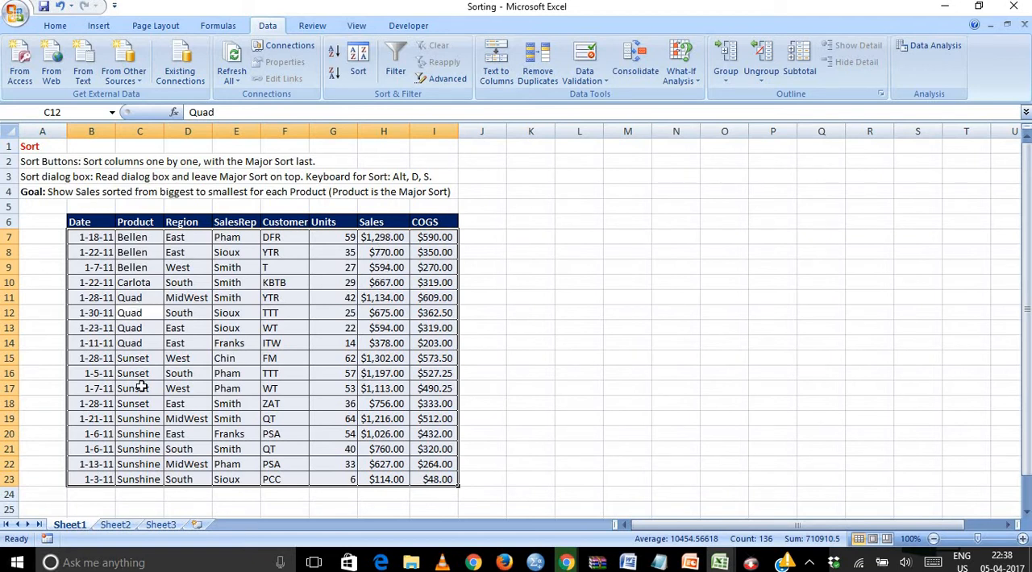
mouse_move(294, 380)
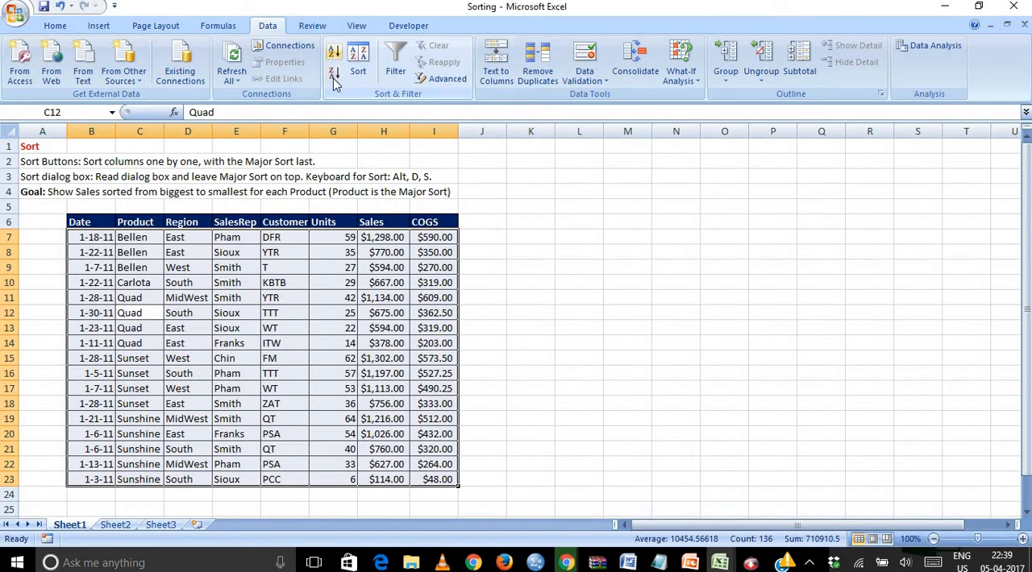
mouse_move(358, 62)
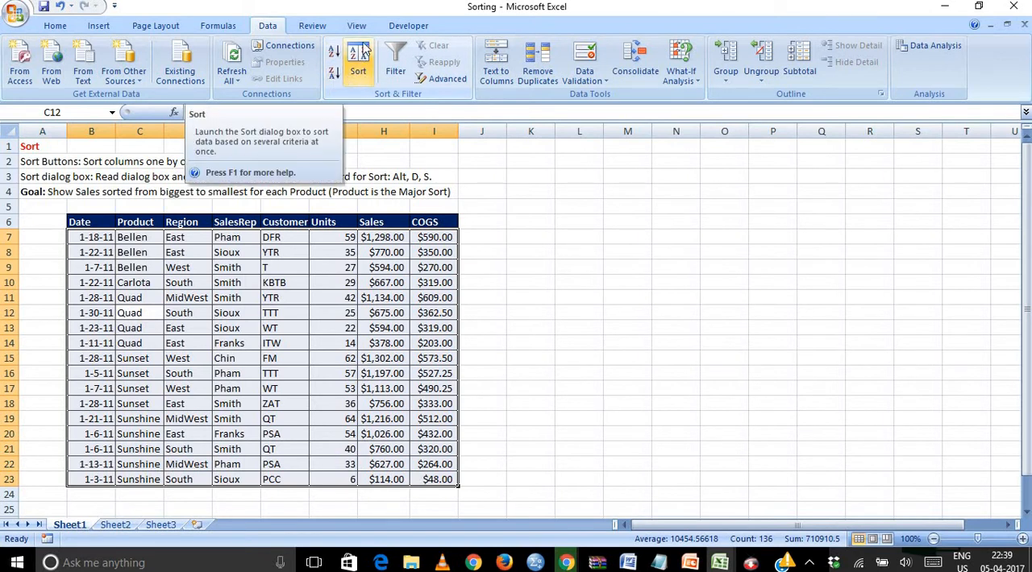
mouse_move(487, 187)
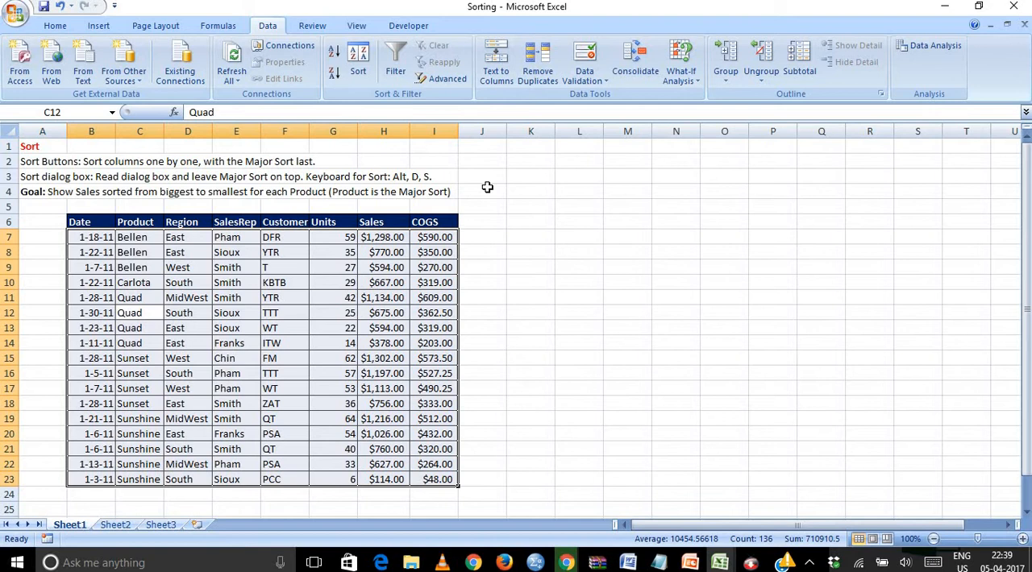
key(alt)
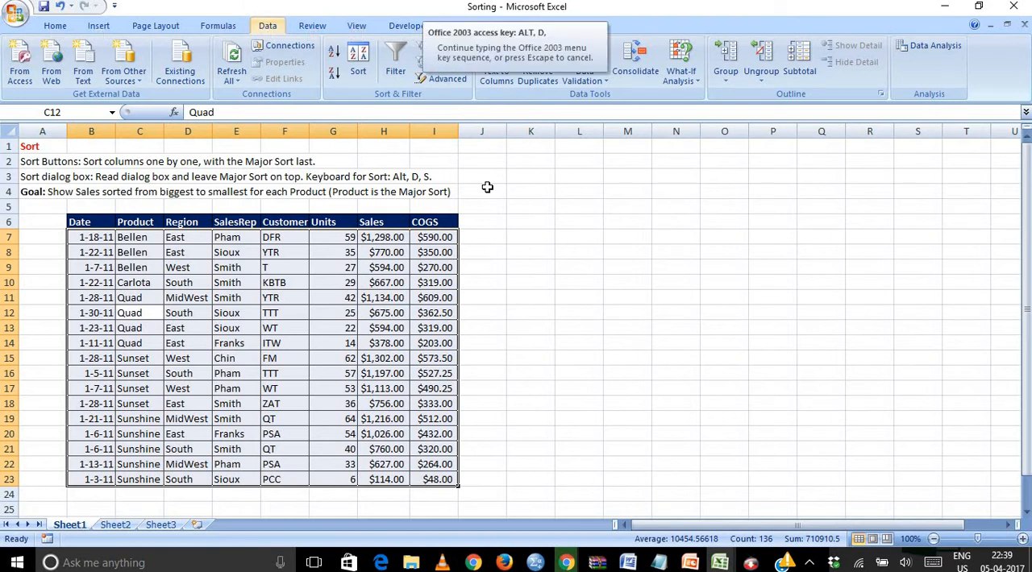
click(358, 61)
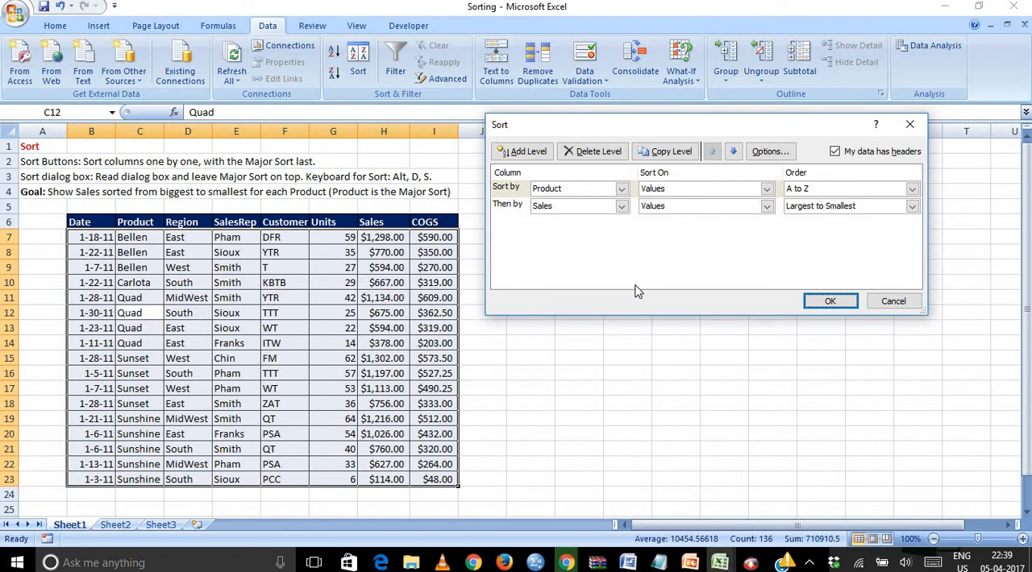
mouse_move(719, 205)
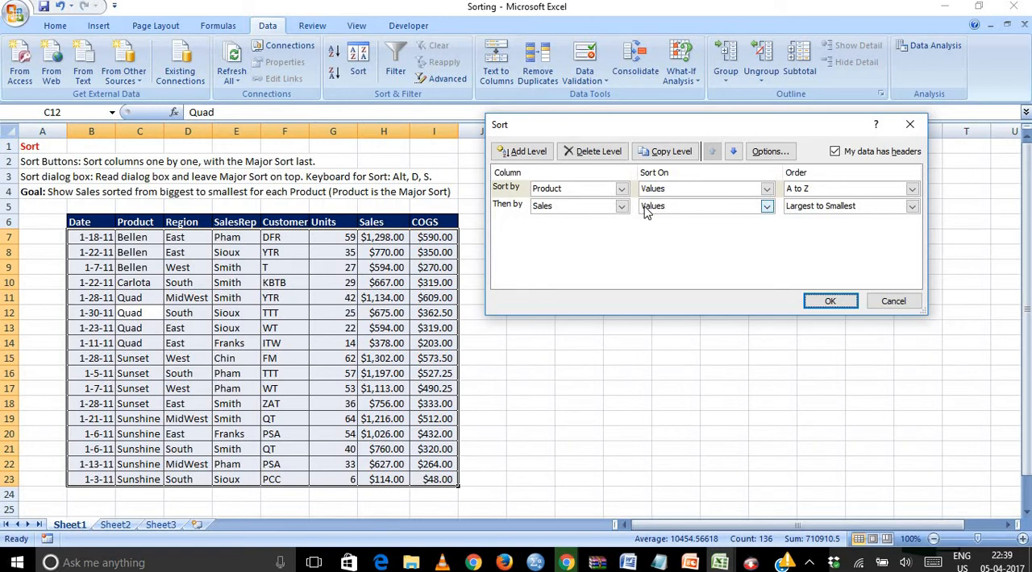
click(829, 300)
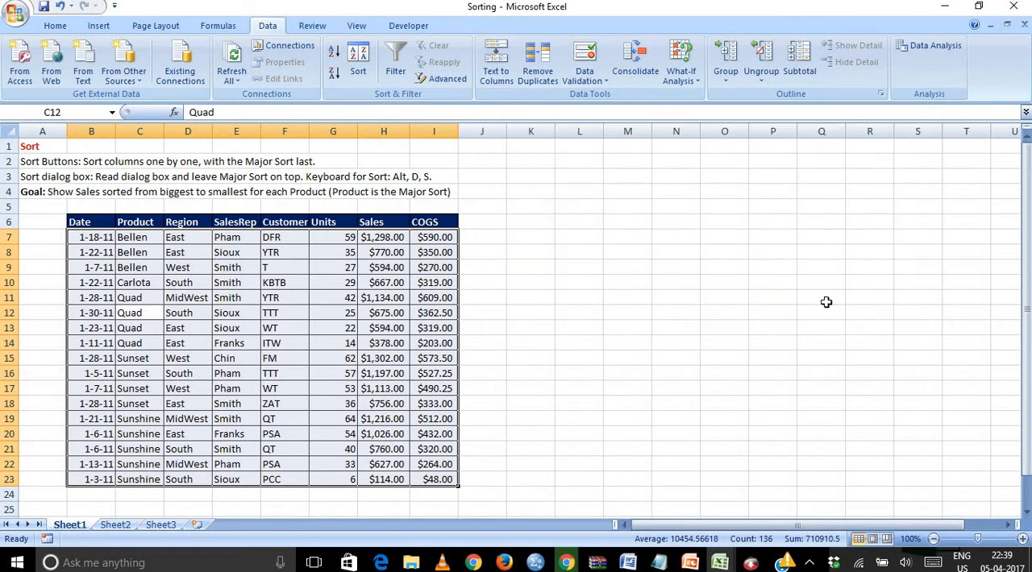
mouse_move(290, 352)
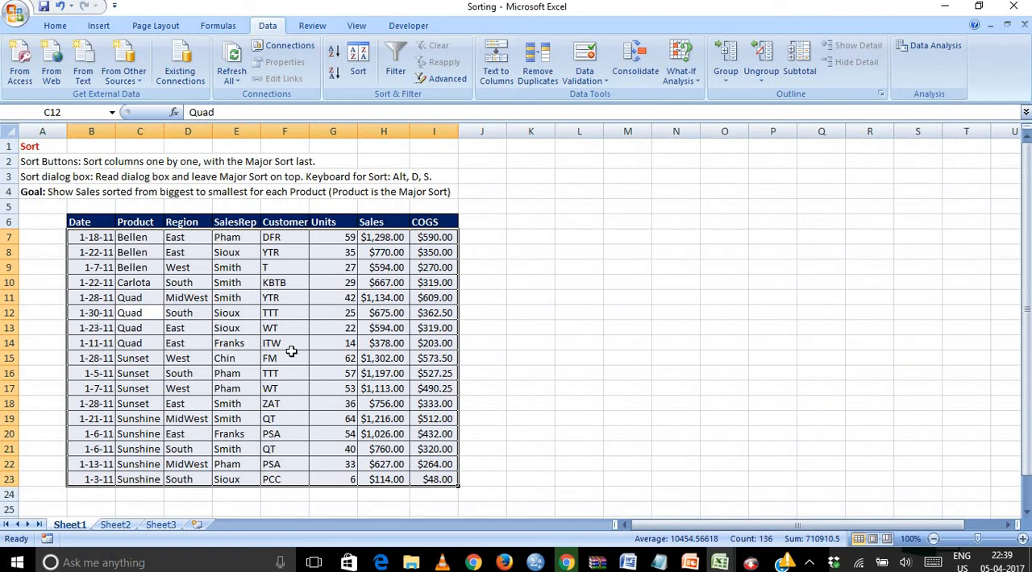
mouse_move(313, 205)
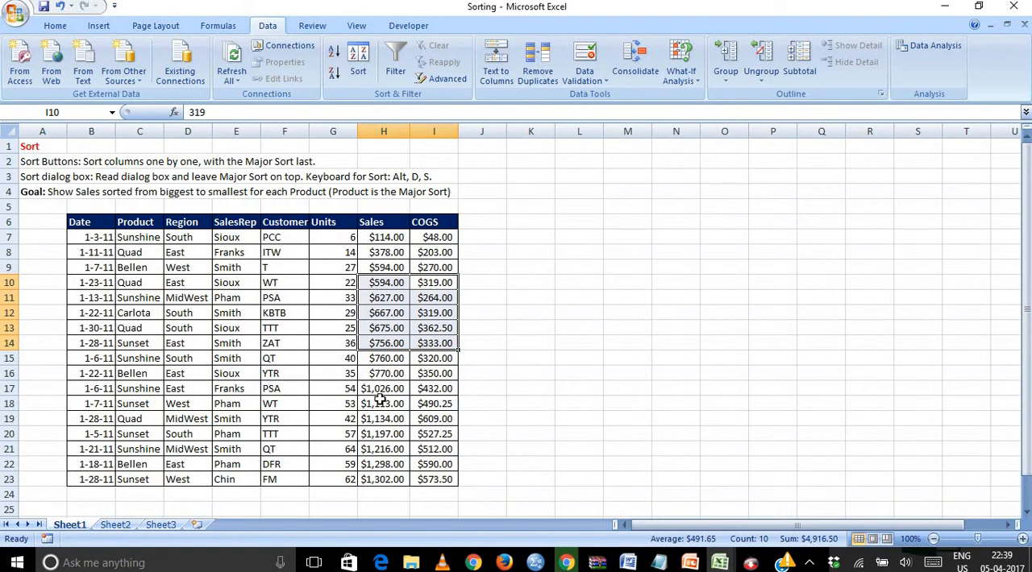
Sort the table by Product Z to A from a cell in the Product column
click(136, 328)
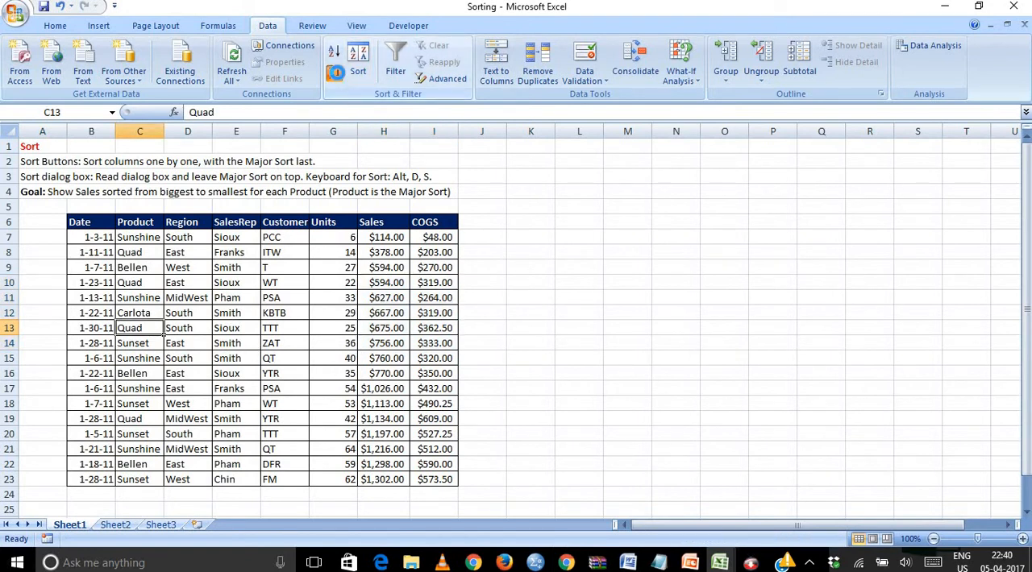
click(358, 62)
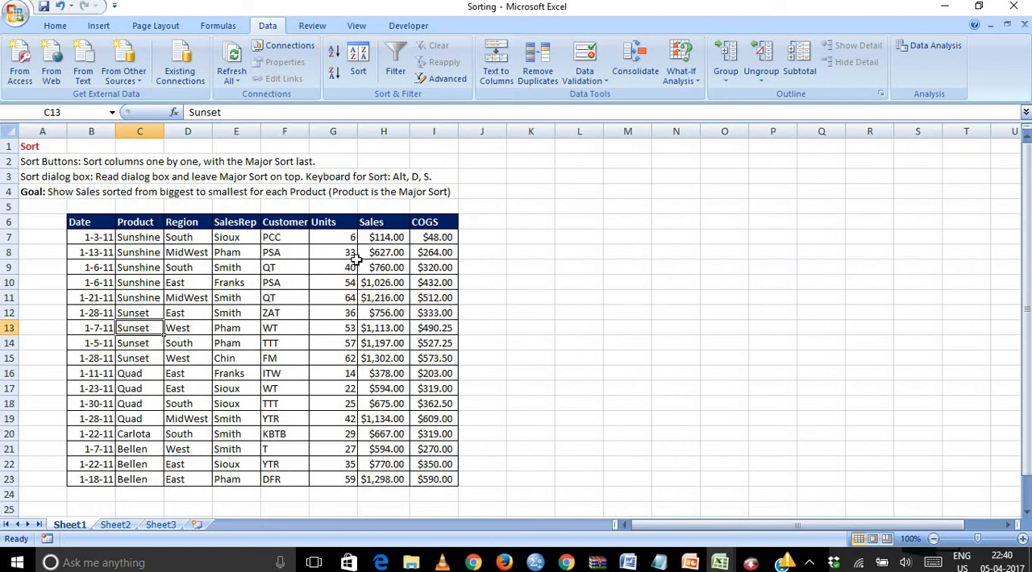
mouse_move(358, 62)
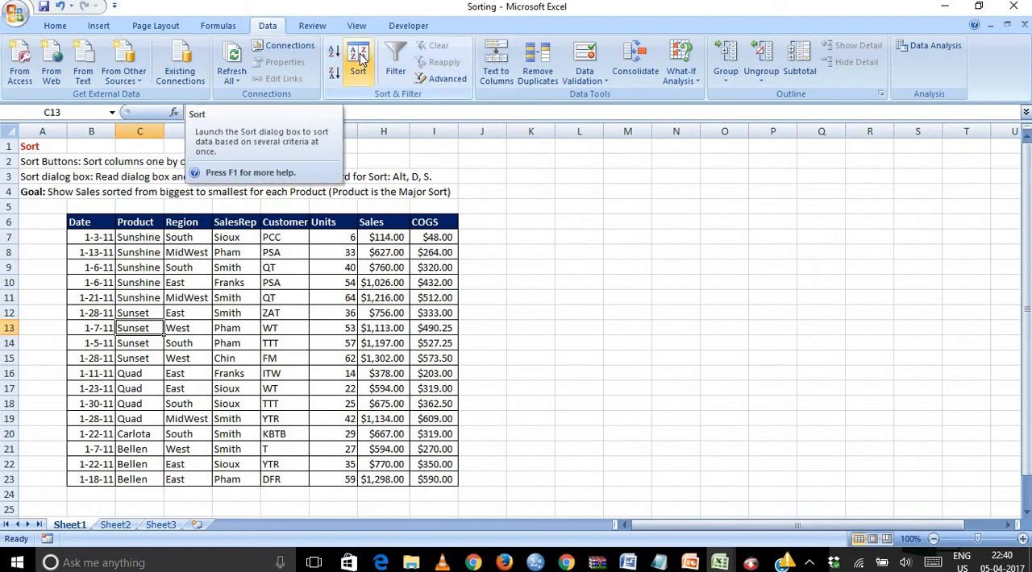
Cancel the Sort dialog and reopen the sort settings via the Alt, D, S keyboard route
click(358, 61)
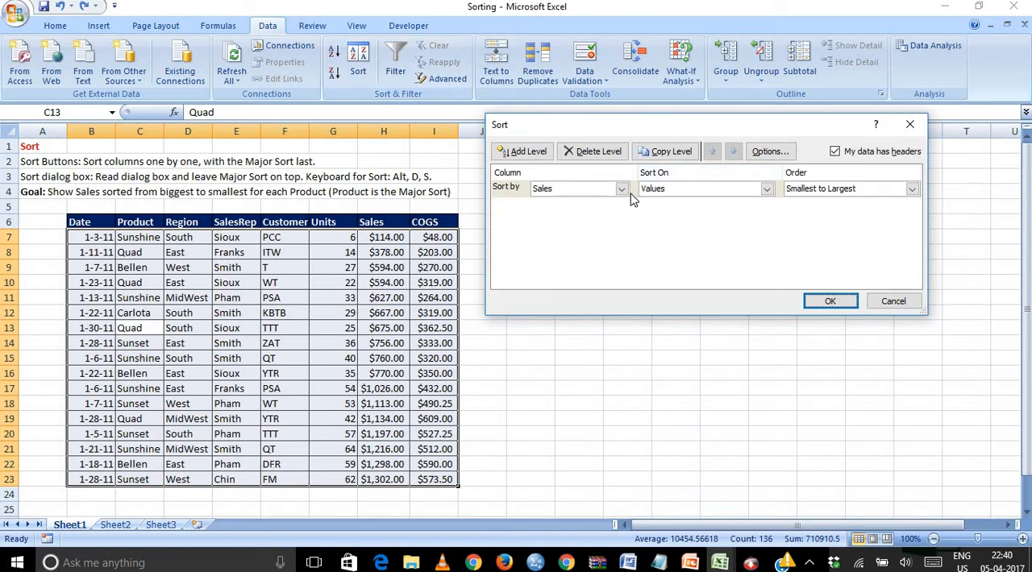
mouse_move(889, 291)
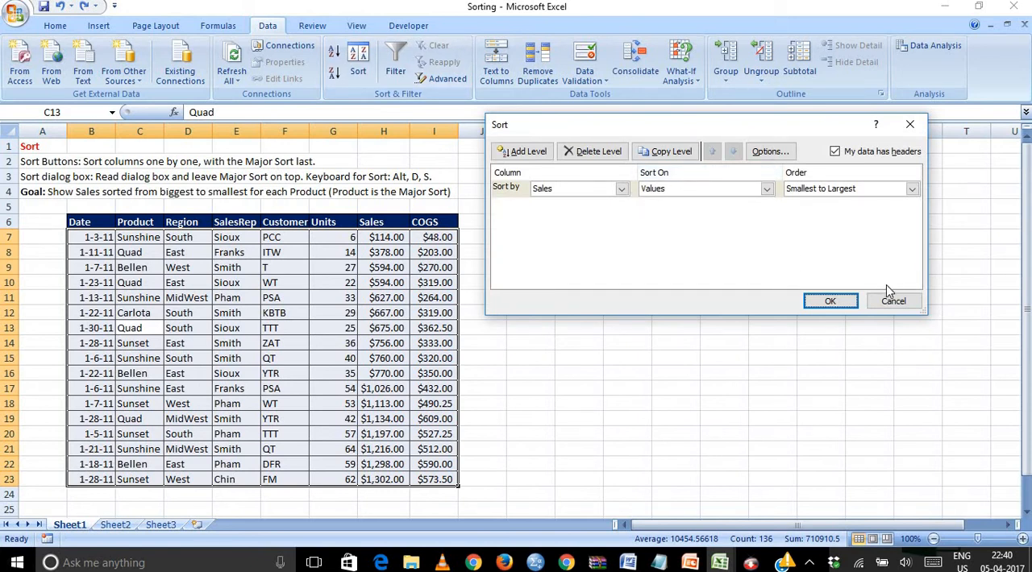
click(893, 300)
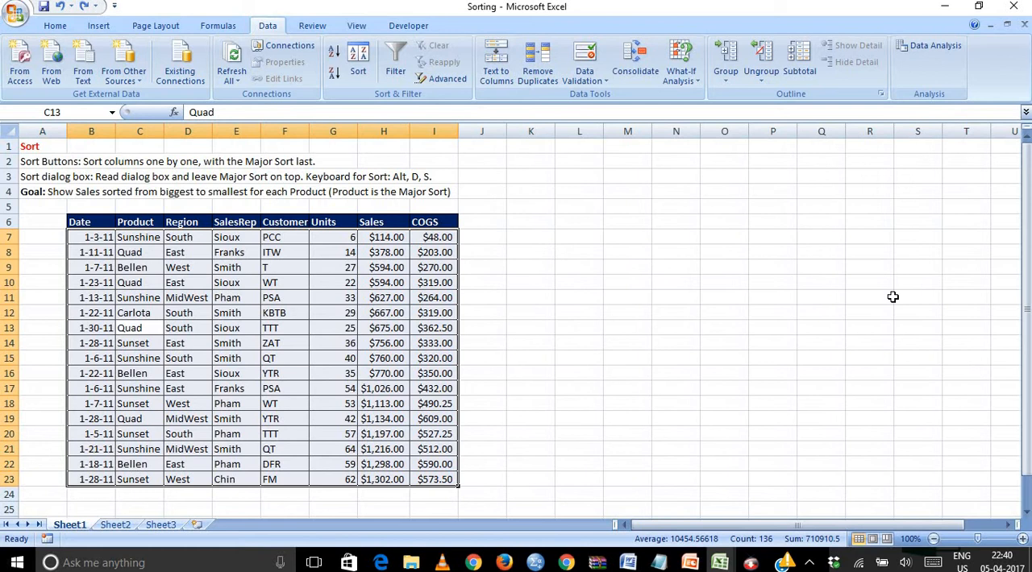
key(alt)
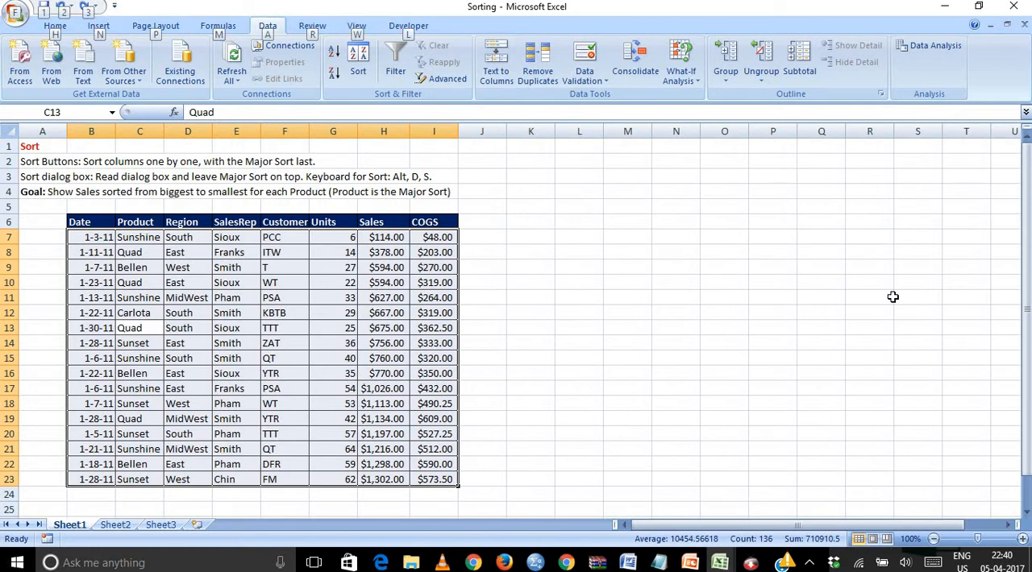
click(358, 61)
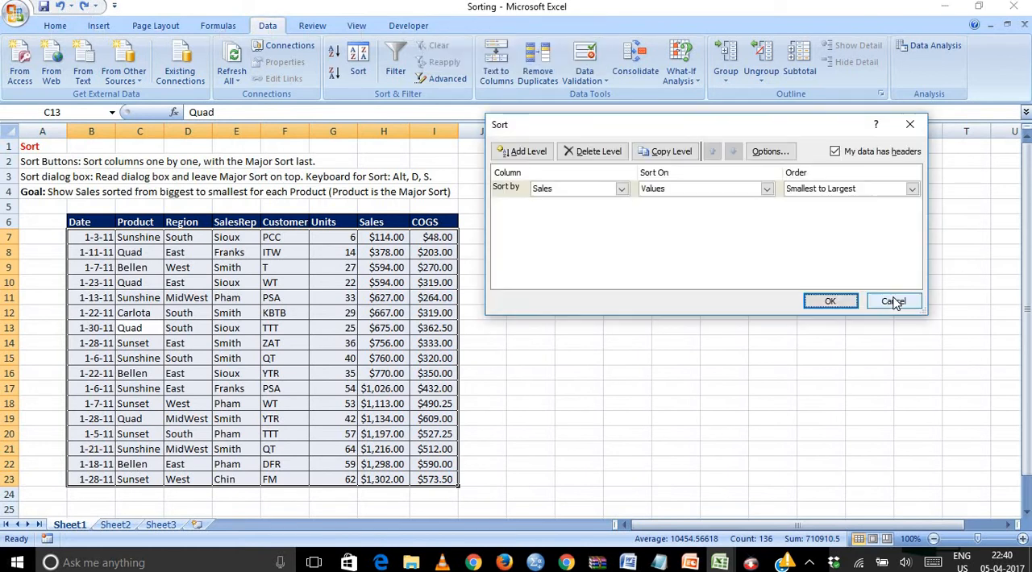
mouse_move(943, 179)
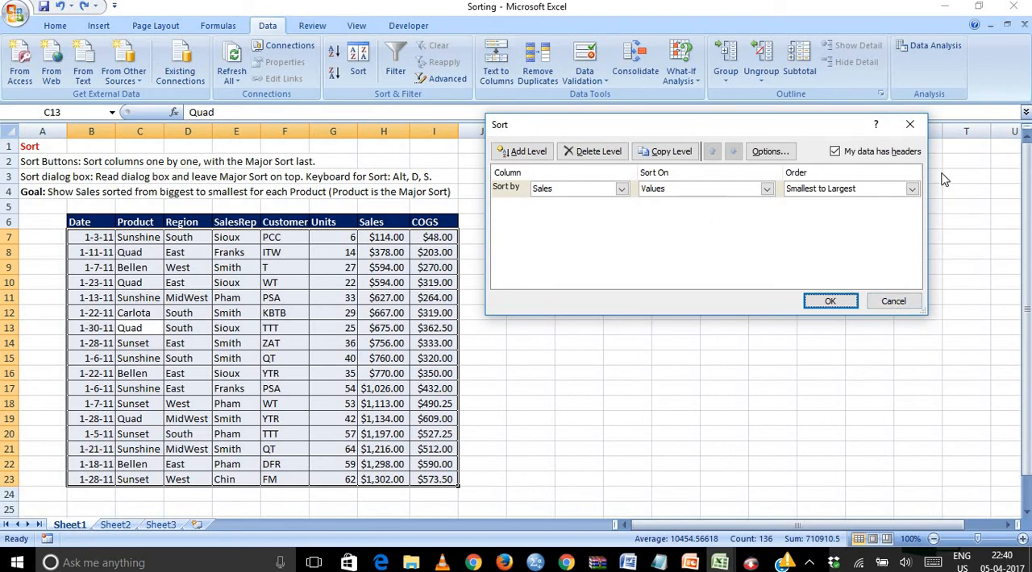
mouse_move(616, 250)
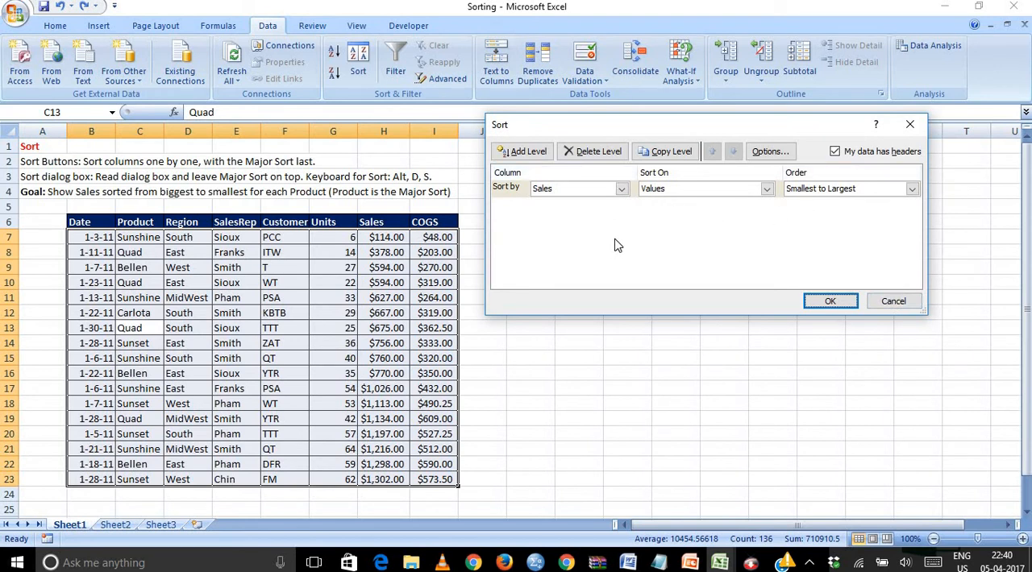
mouse_move(628, 216)
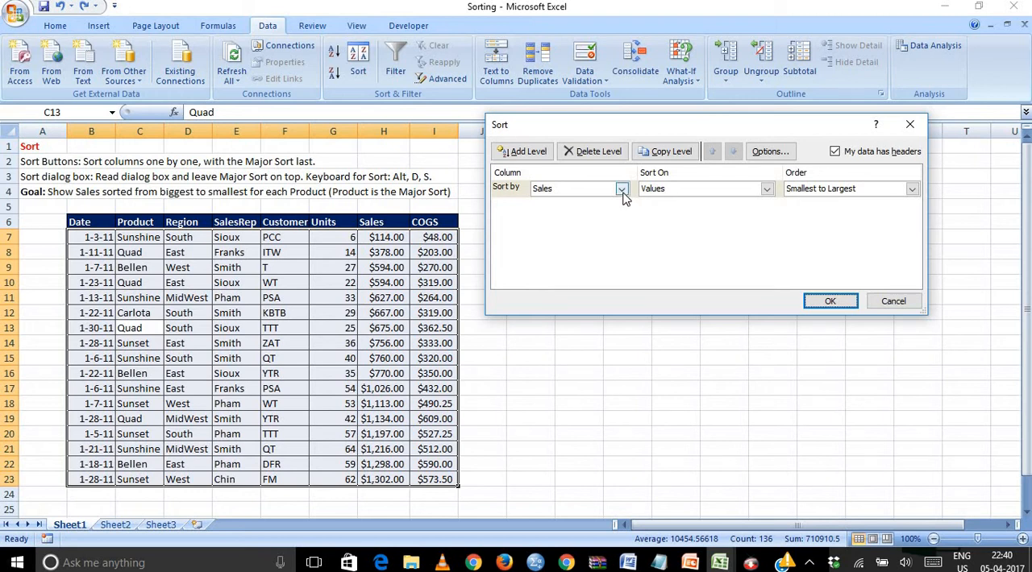
Define Sort by Product, then add a Sales level ordered largest to smallest
click(621, 188)
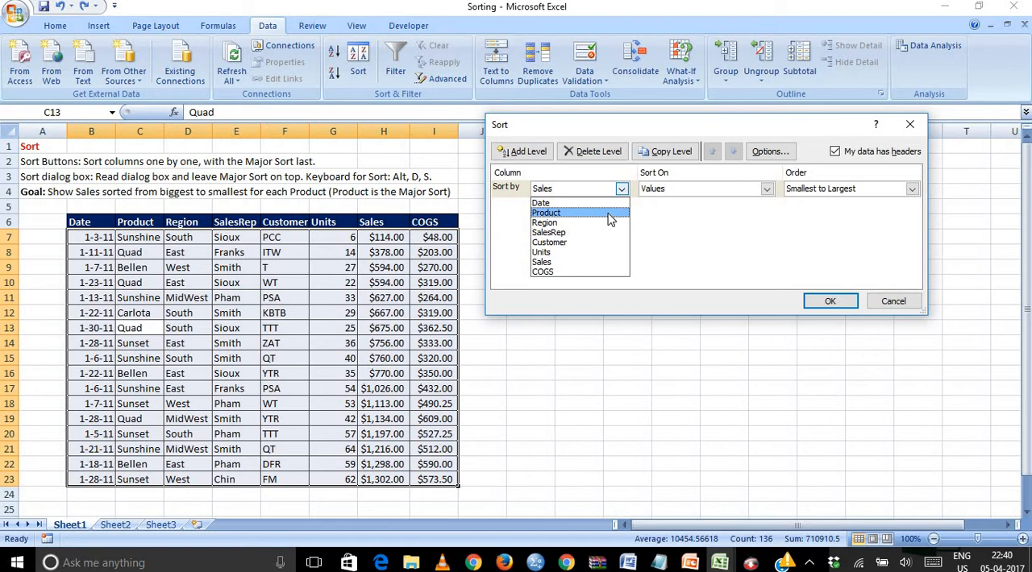
click(545, 213)
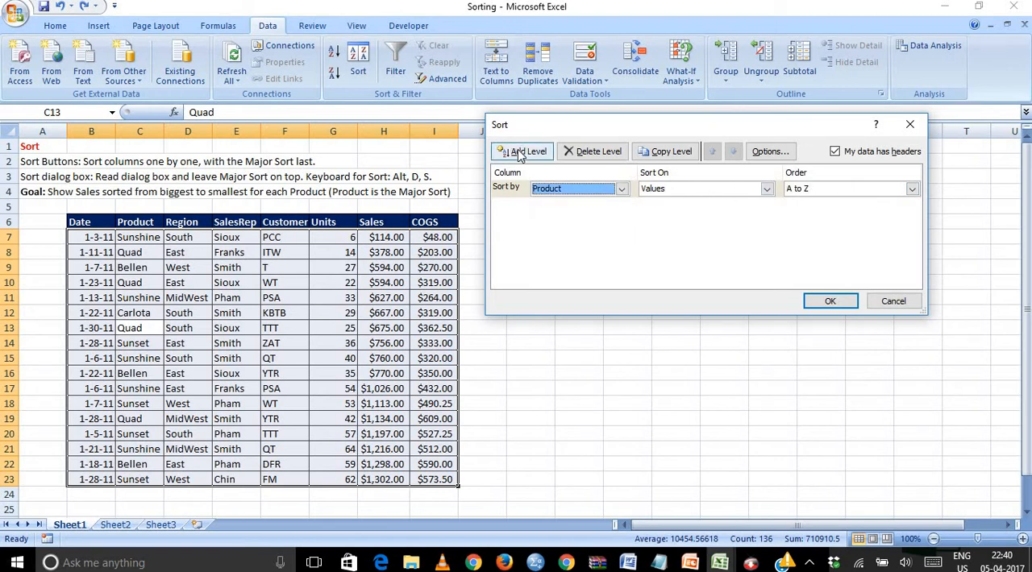
click(522, 152)
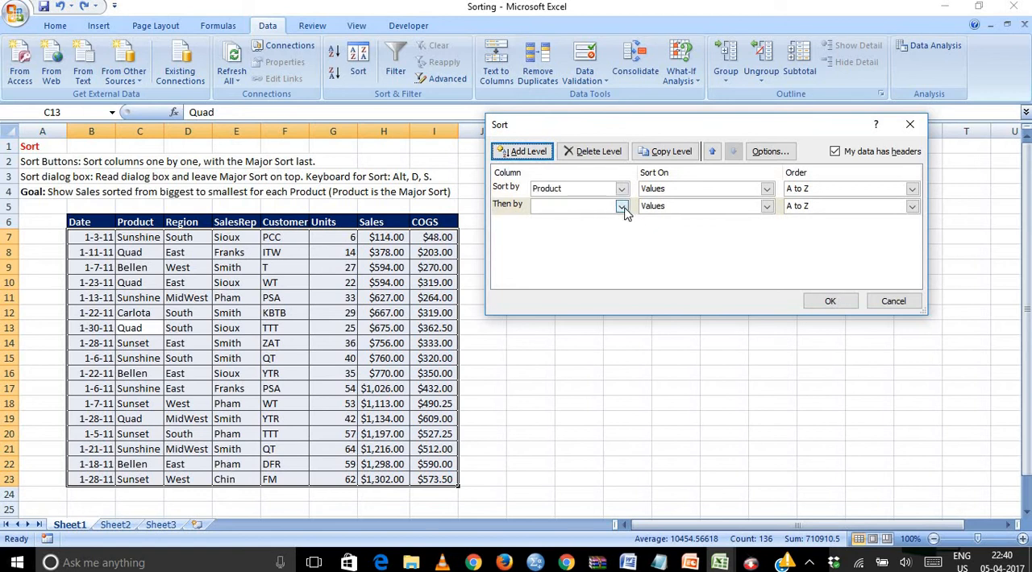
click(620, 206)
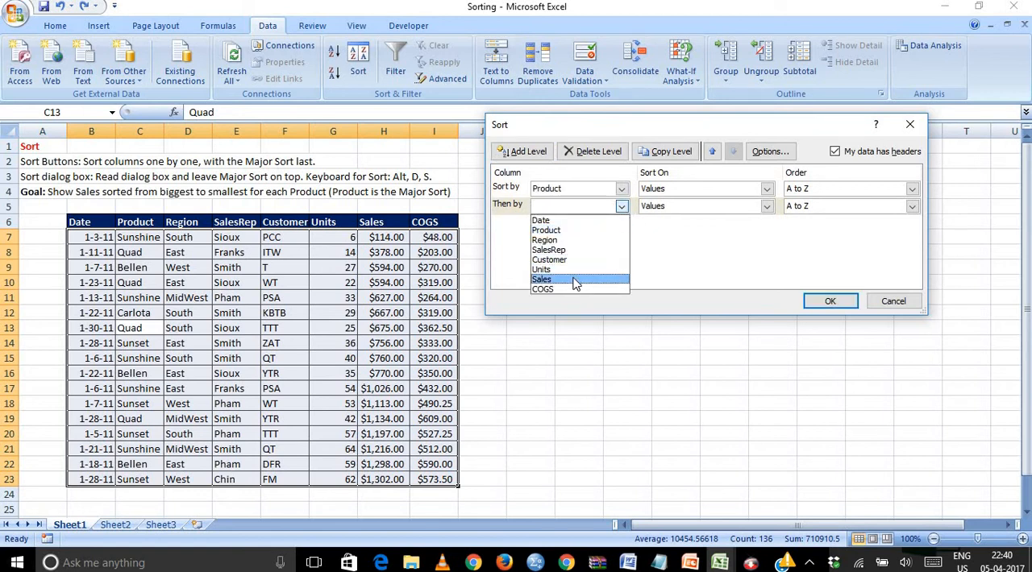
click(542, 279)
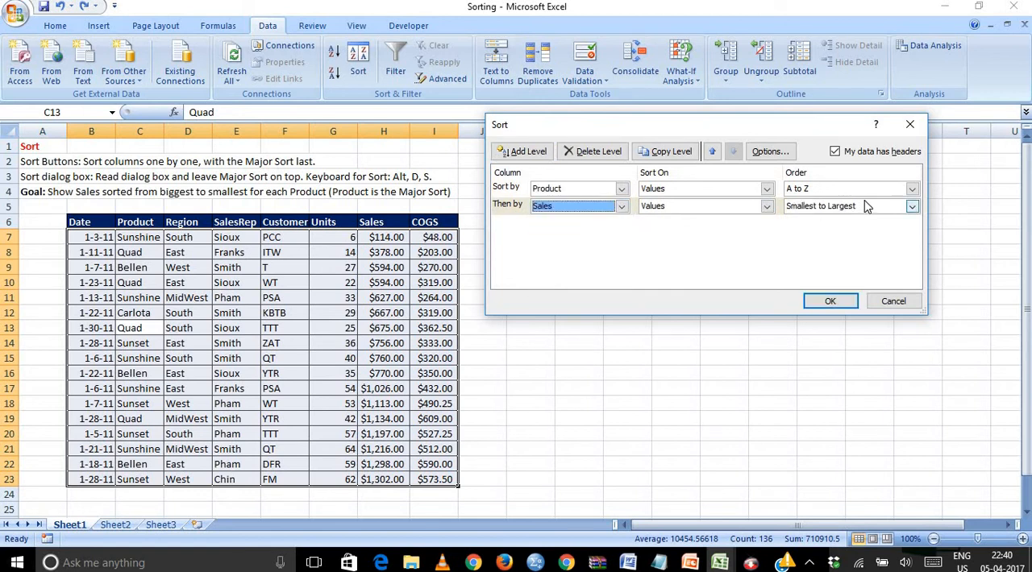
click(912, 206)
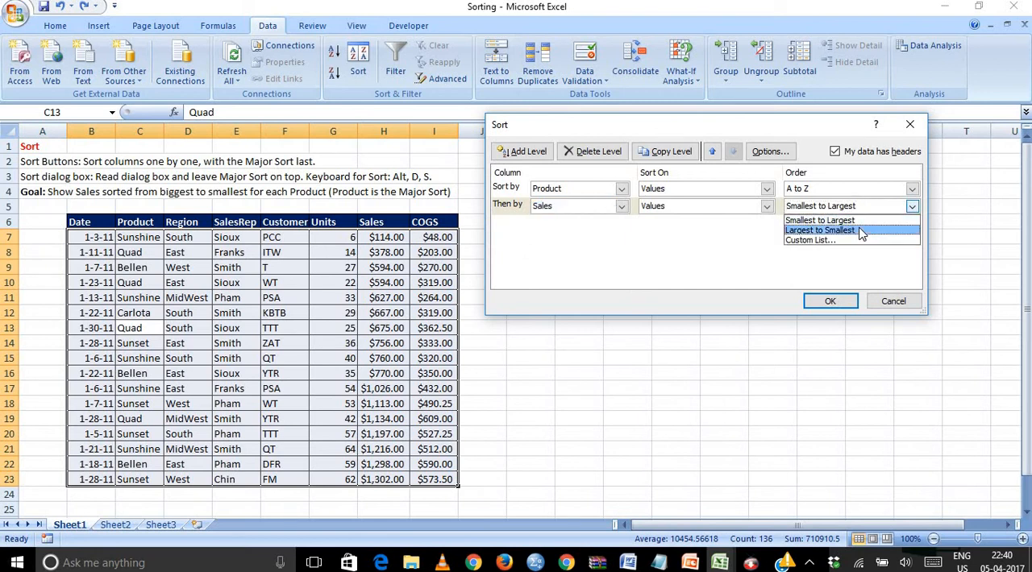
click(828, 300)
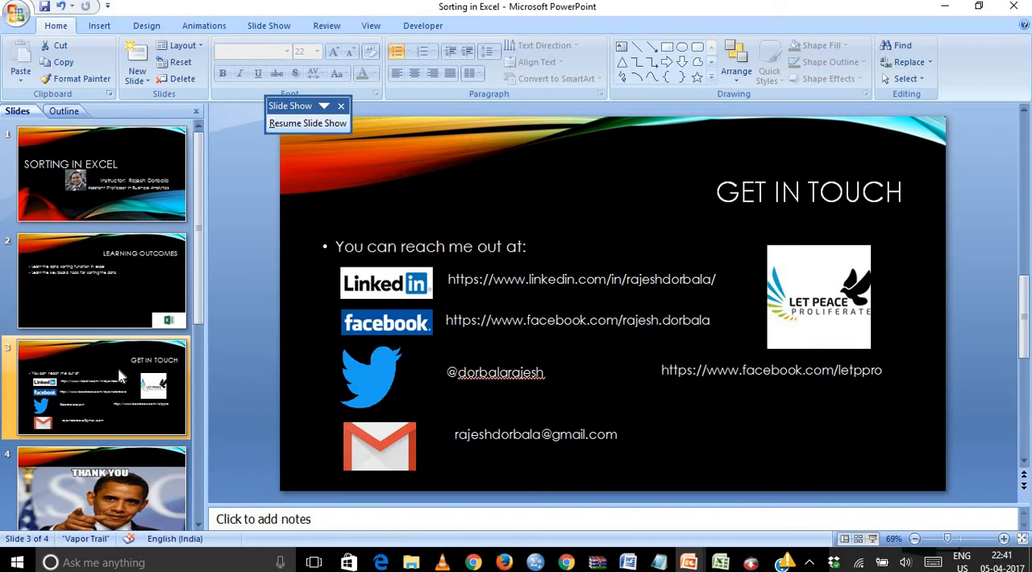
Resume the slide show on the Get in Touch slide full screen
click(308, 122)
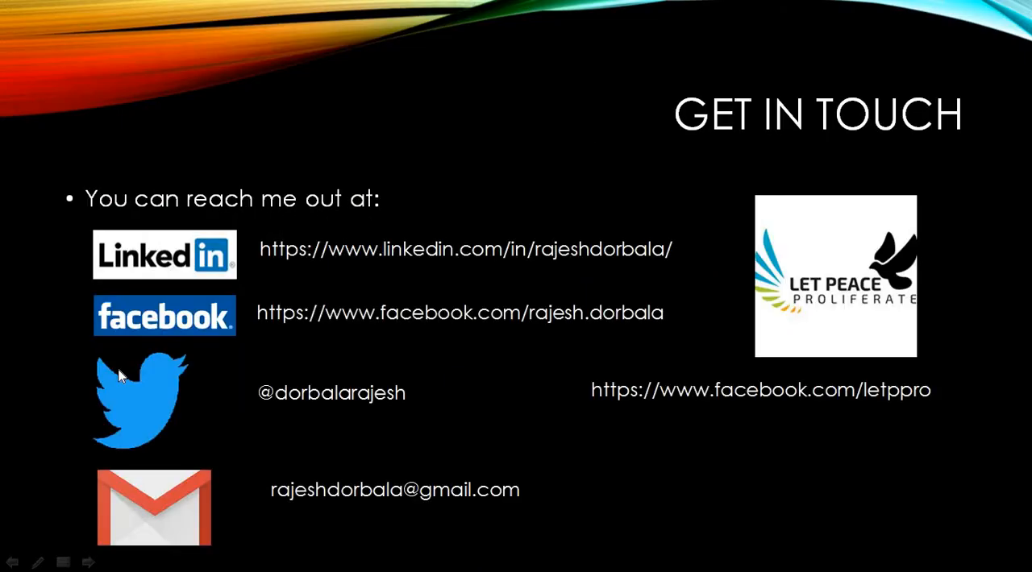